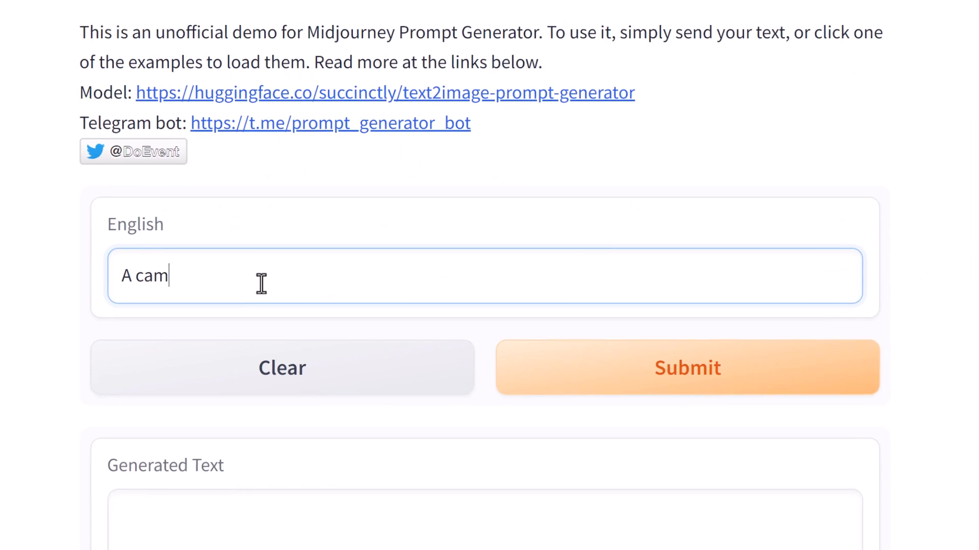
- Generate detailed prompt variations from 'A camel flying through space' and scroll to the Generated Text
{"action": "type", "text": "elflying throguh space"}
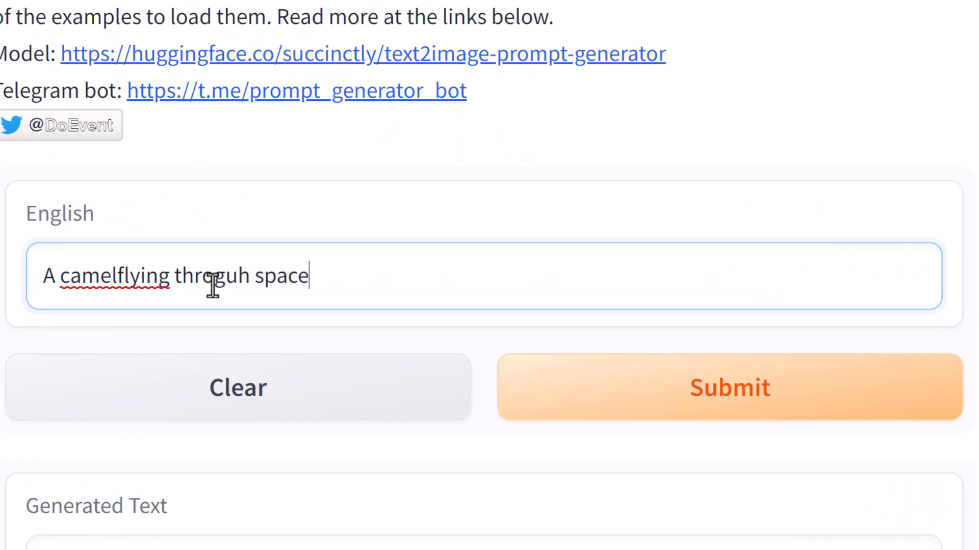
{"action": "type", "text": "through"}
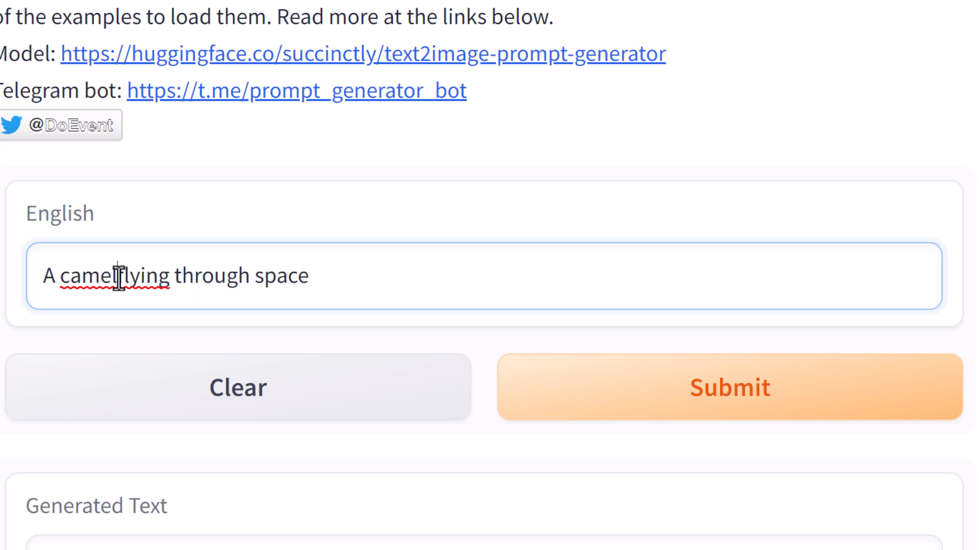
{"action": "left_click", "coordinate": [728, 387]}
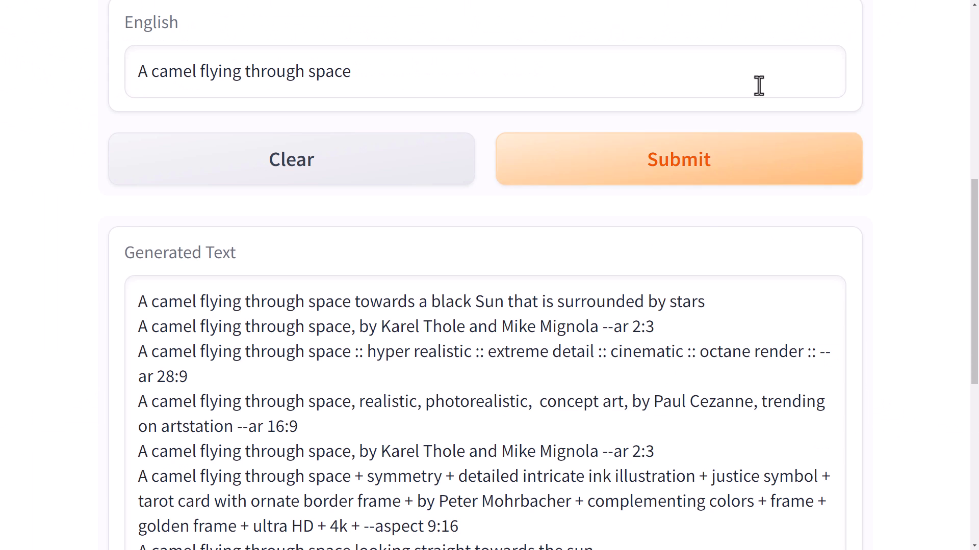
{"action": "scroll", "scroll_direction": "down", "scroll_amount": 3}
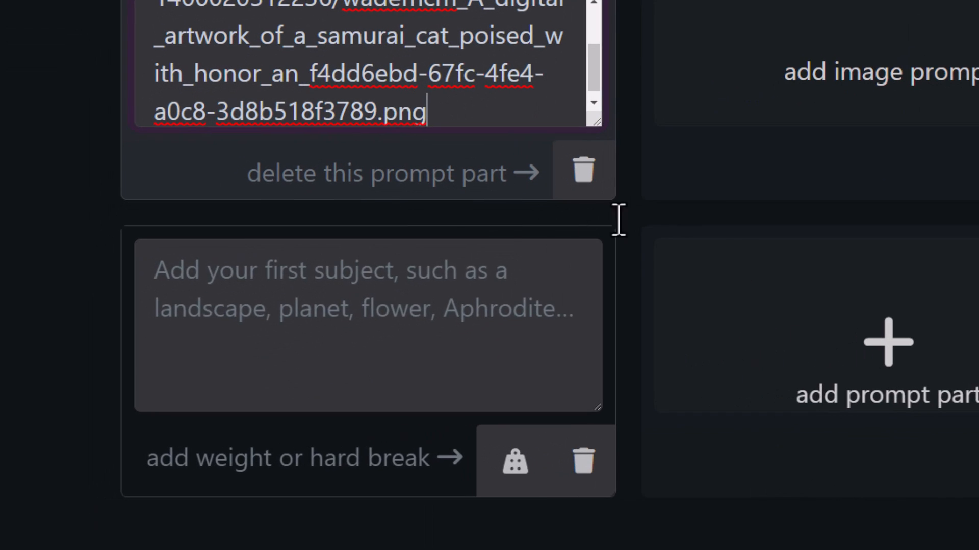
- Start the subject 'A samurai c...' and expand the detail categories and Art Medium options
{"action": "type", "text": "A samurai c"}
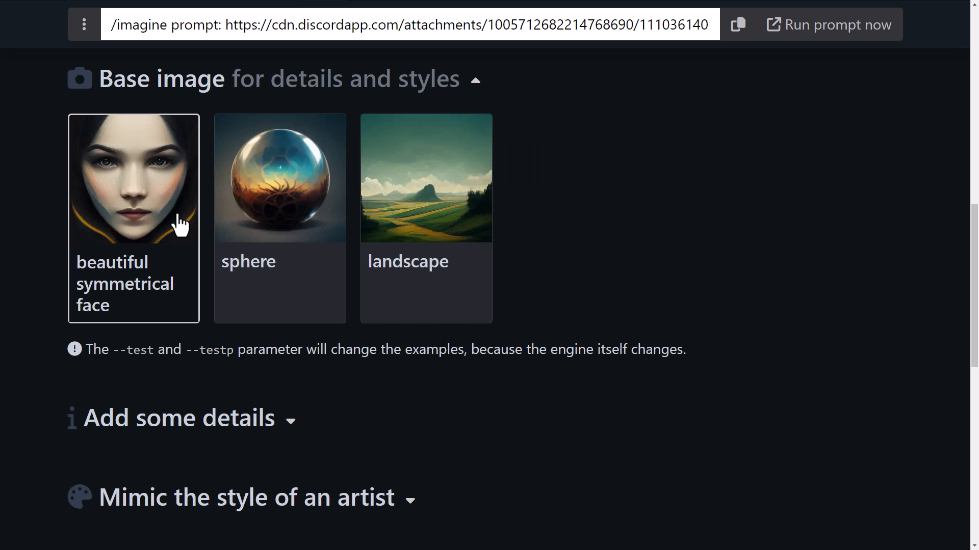
{"action": "left_click", "coordinate": [180, 418]}
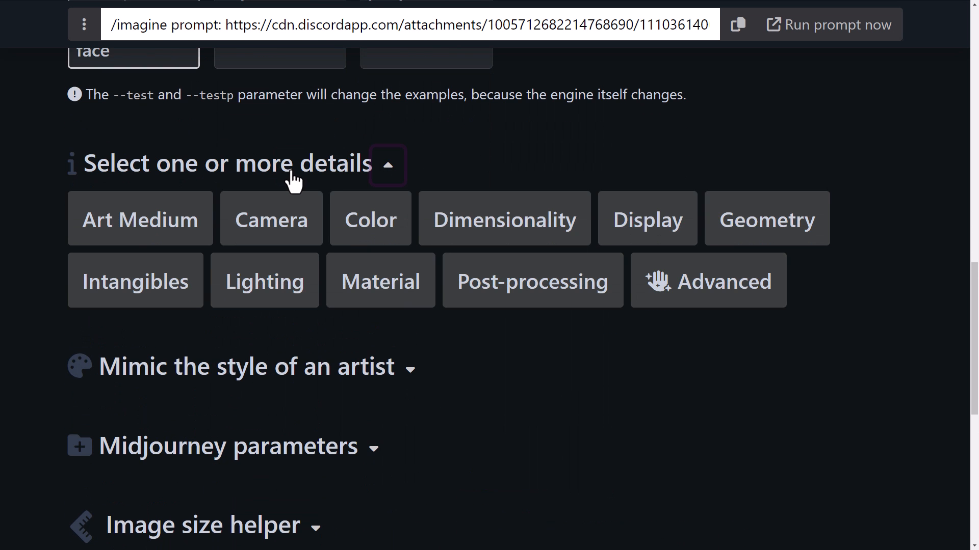
{"action": "left_click", "coordinate": [140, 219]}
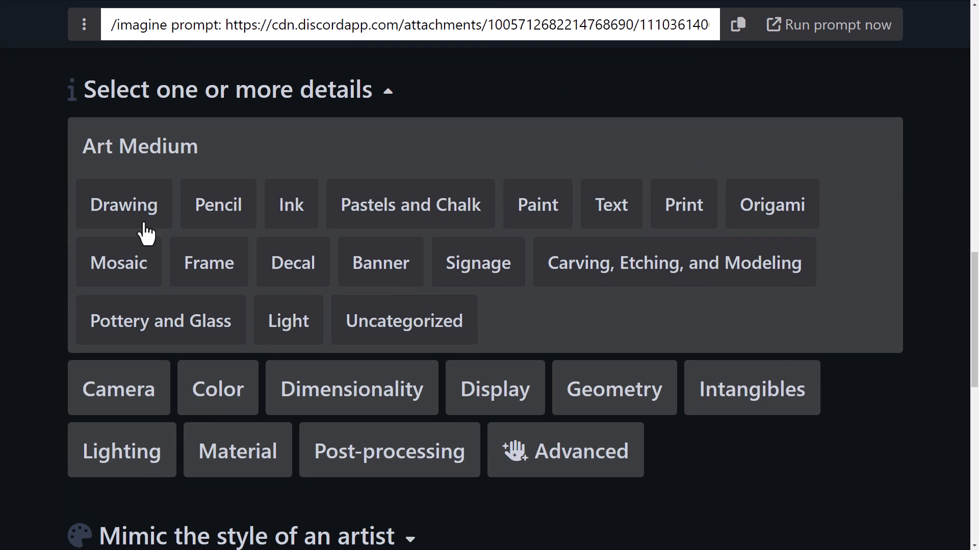
{"action": "scroll", "scroll_direction": "up", "scroll_amount": 3}
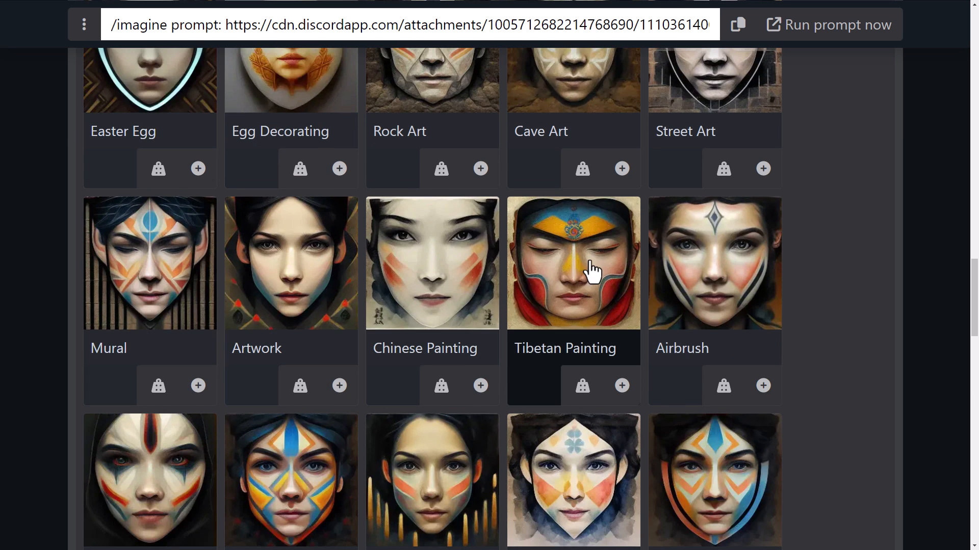
- Review the artist styles and Midjourney parameters, then copy the finished /imagine prompt
{"action": "scroll", "scroll_direction": "down", "scroll_amount": 3}
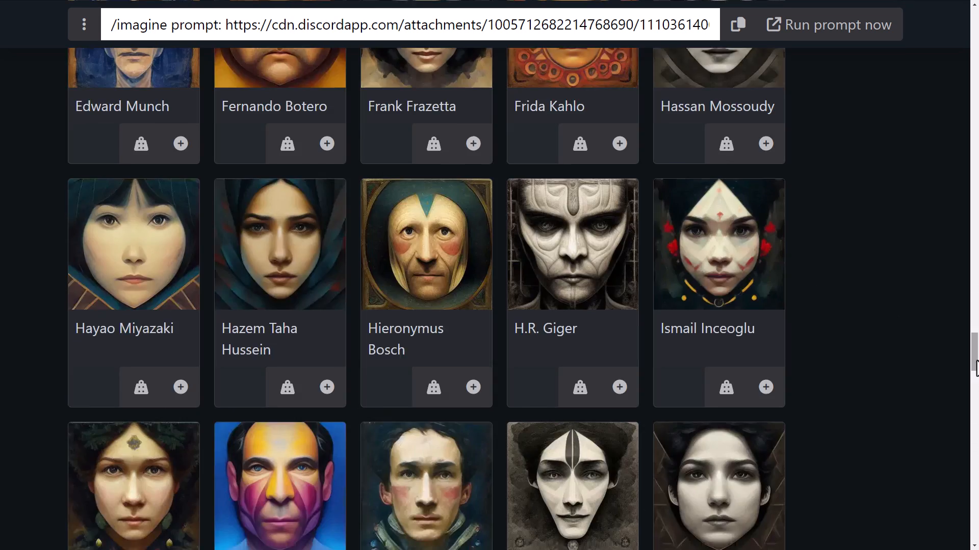
{"action": "scroll", "scroll_direction": "down", "scroll_amount": 3}
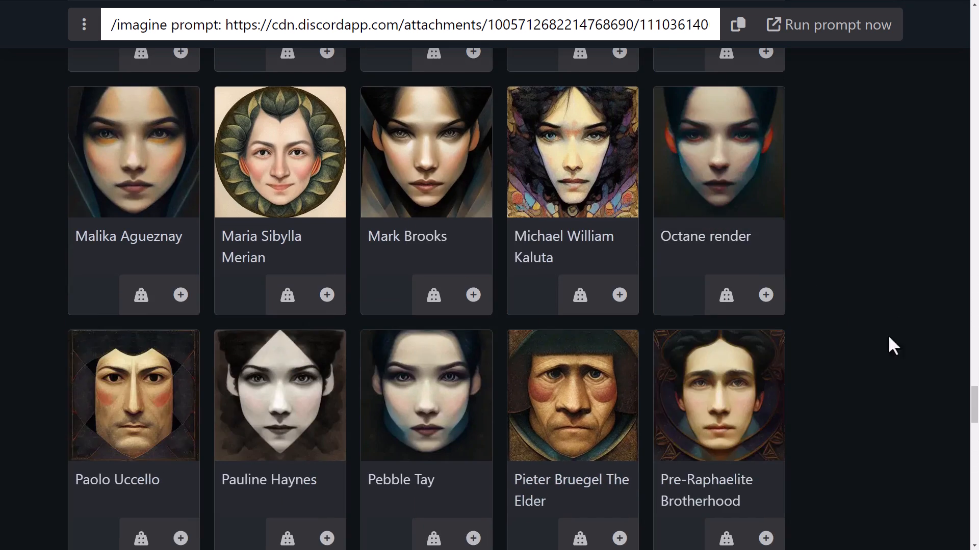
{"action": "scroll", "scroll_direction": "down", "scroll_amount": 3}
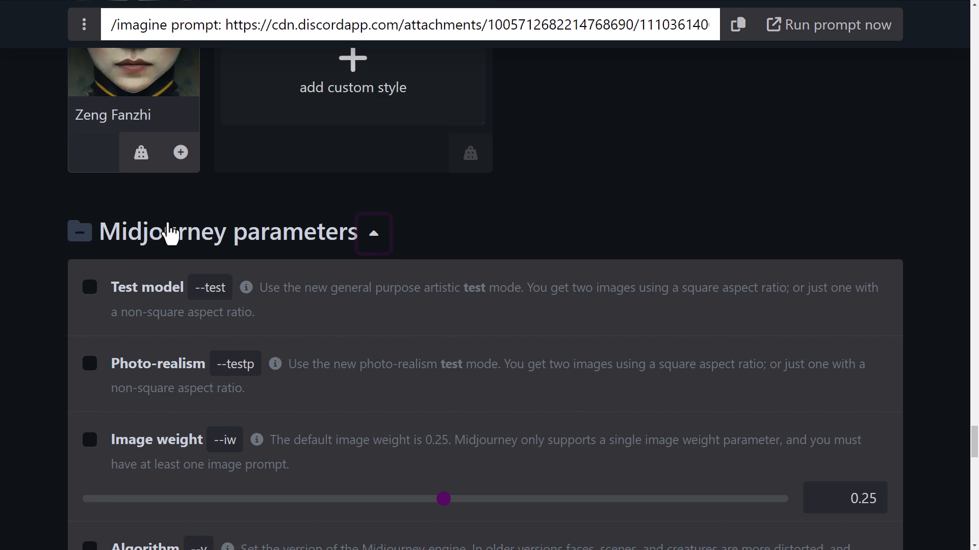
{"action": "scroll", "scroll_direction": "down", "scroll_amount": 3}
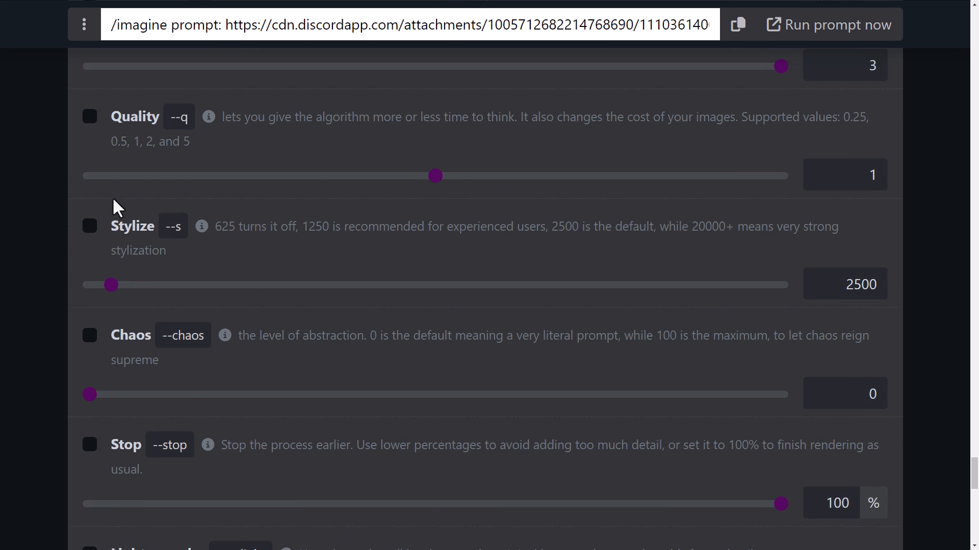
{"action": "scroll", "scroll_direction": "down", "scroll_amount": 3}
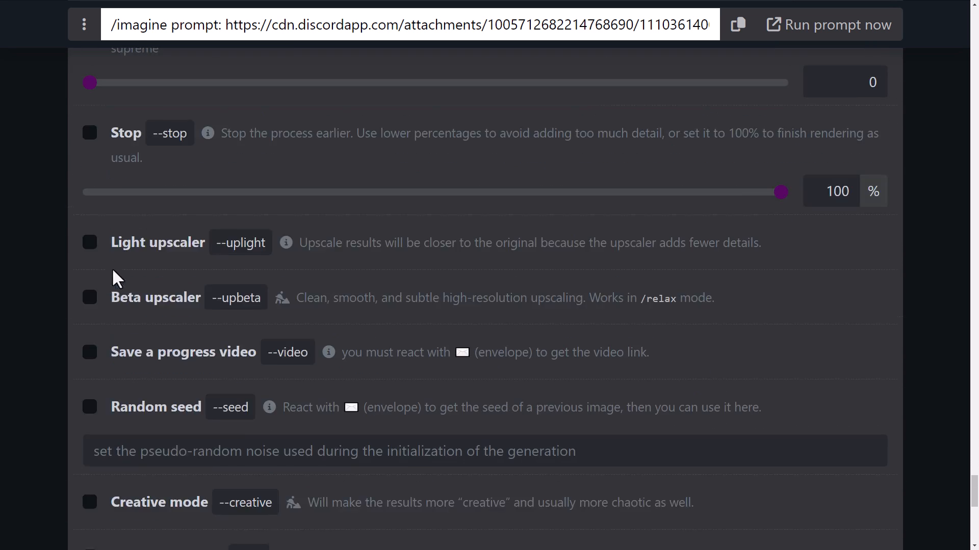
{"action": "scroll", "scroll_direction": "down", "scroll_amount": 3}
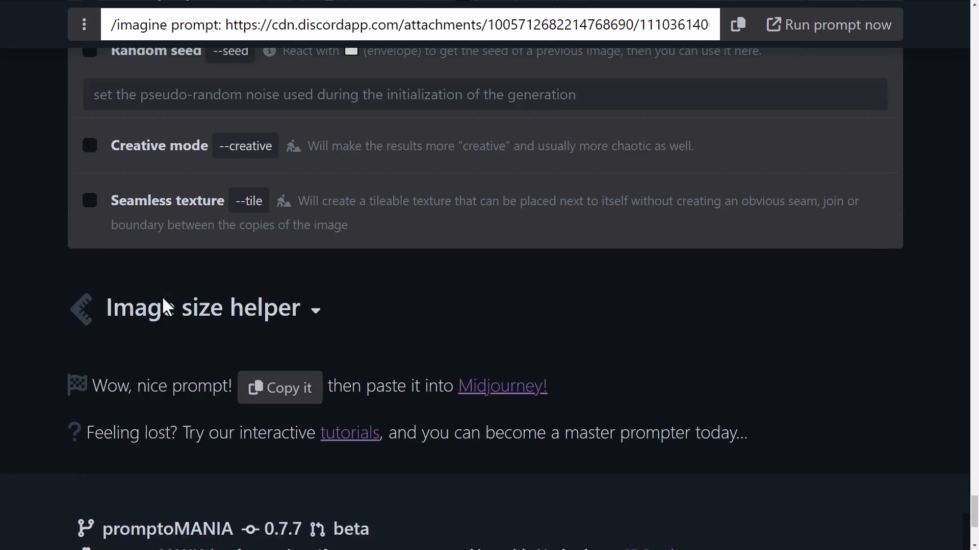
{"action": "left_click", "coordinate": [279, 387]}
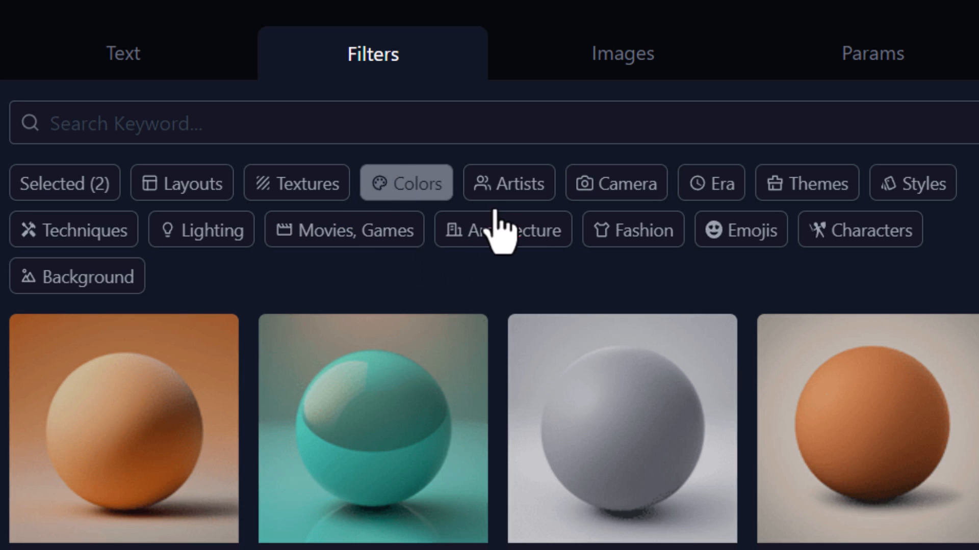
- Browse the artist filters and add the Acidwave theme so the prompt ends with tiltshift and acidwave
{"action": "left_click", "coordinate": [507, 182]}
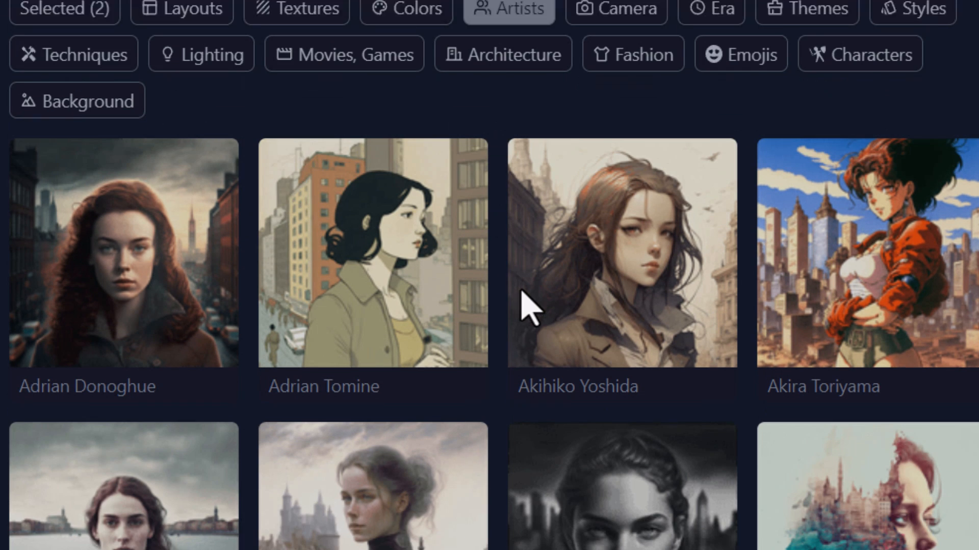
{"action": "scroll", "scroll_direction": "down", "scroll_amount": 3}
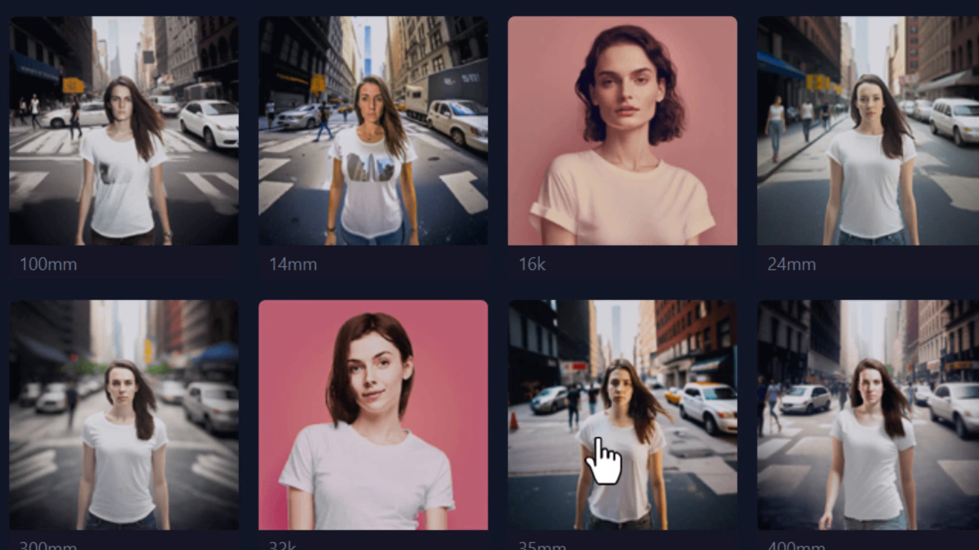
{"action": "scroll", "scroll_direction": "down", "scroll_amount": 3}
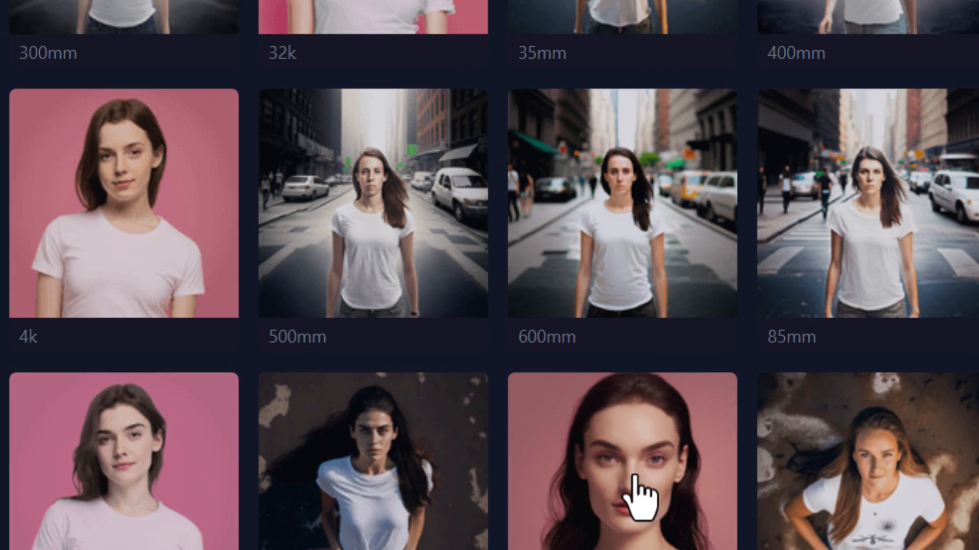
{"action": "scroll", "scroll_direction": "down", "scroll_amount": 3}
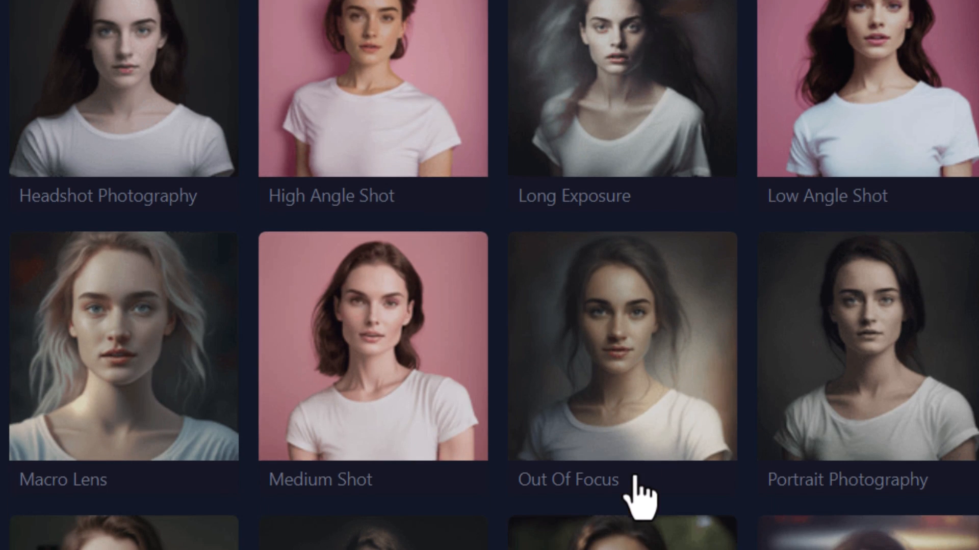
{"action": "left_click", "coordinate": [742, 69]}
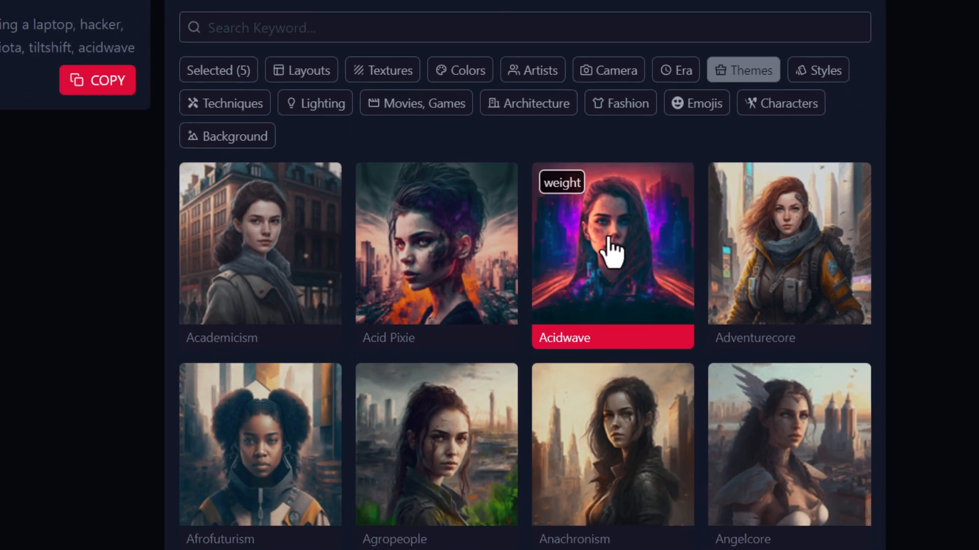
{"action": "left_click", "coordinate": [818, 70]}
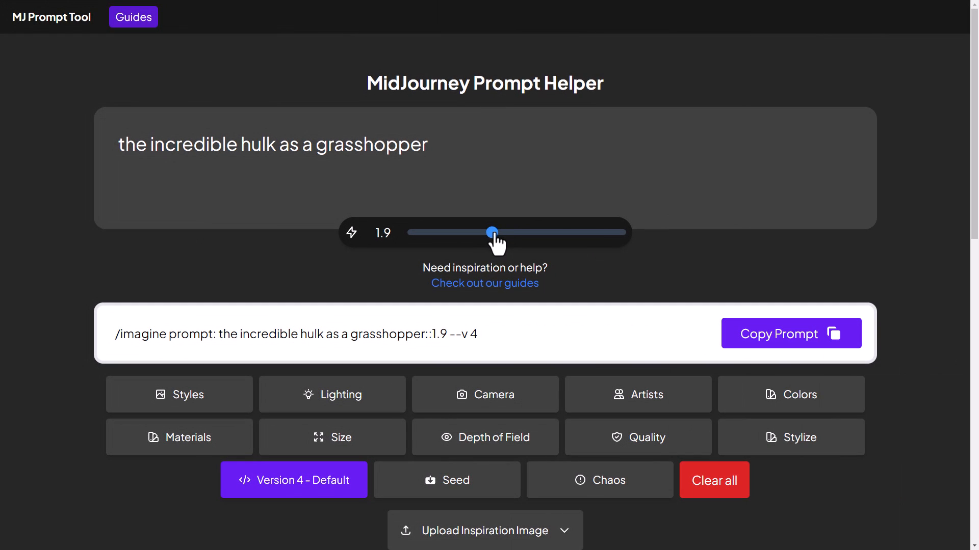
- Add the Renaissance art style and a lighting option to the Hulk grasshopper prompt
{"action": "left_click", "coordinate": [179, 394]}
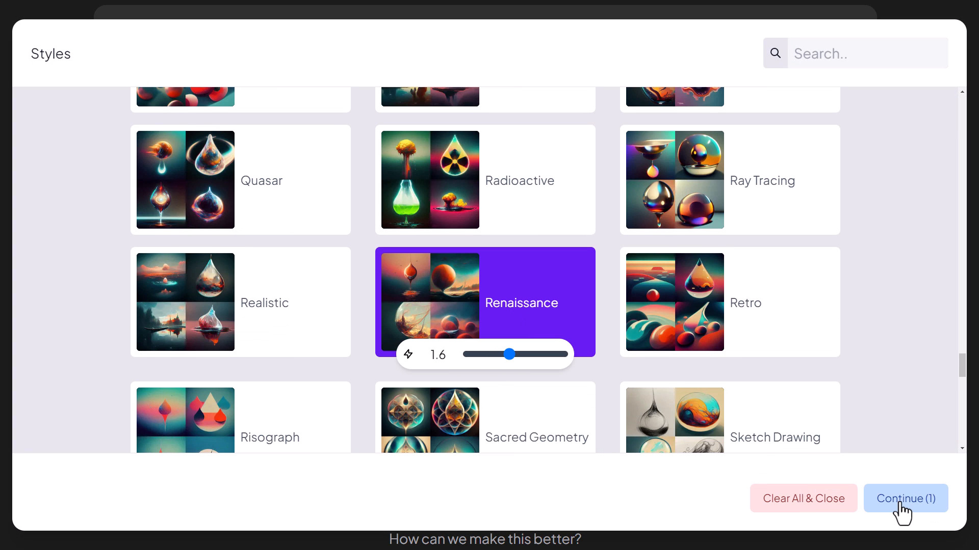
{"action": "left_click", "coordinate": [904, 498]}
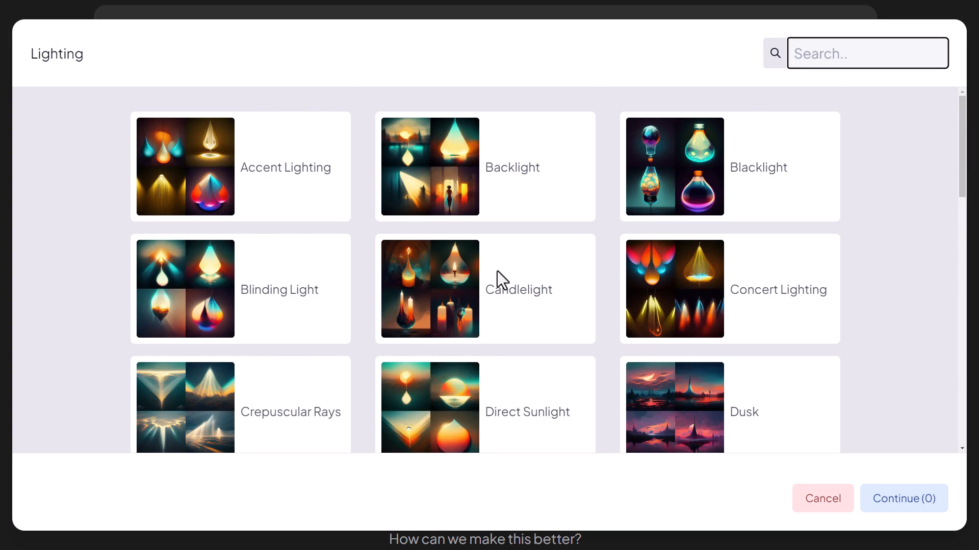
{"action": "left_click", "coordinate": [729, 349]}
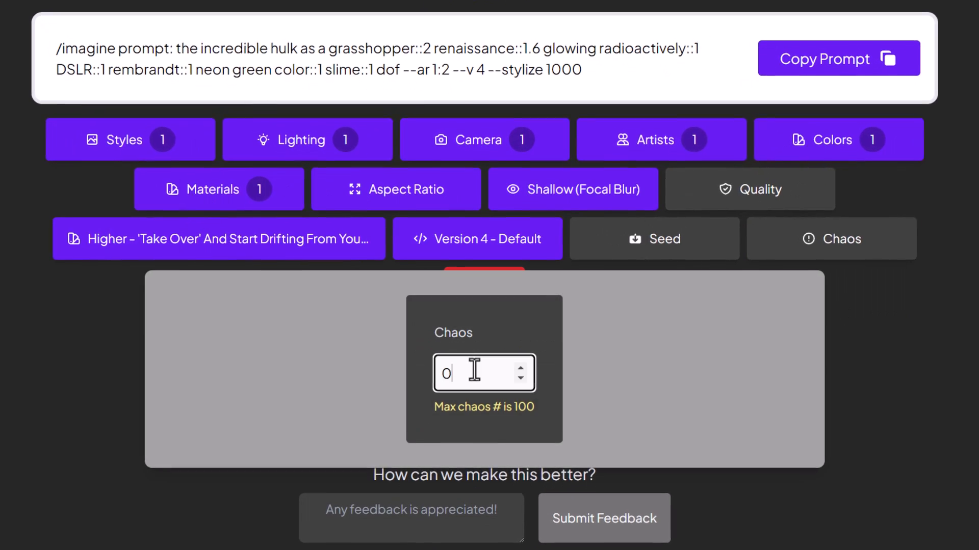
{"action": "scroll", "scroll_direction": "down", "scroll_amount": 3}
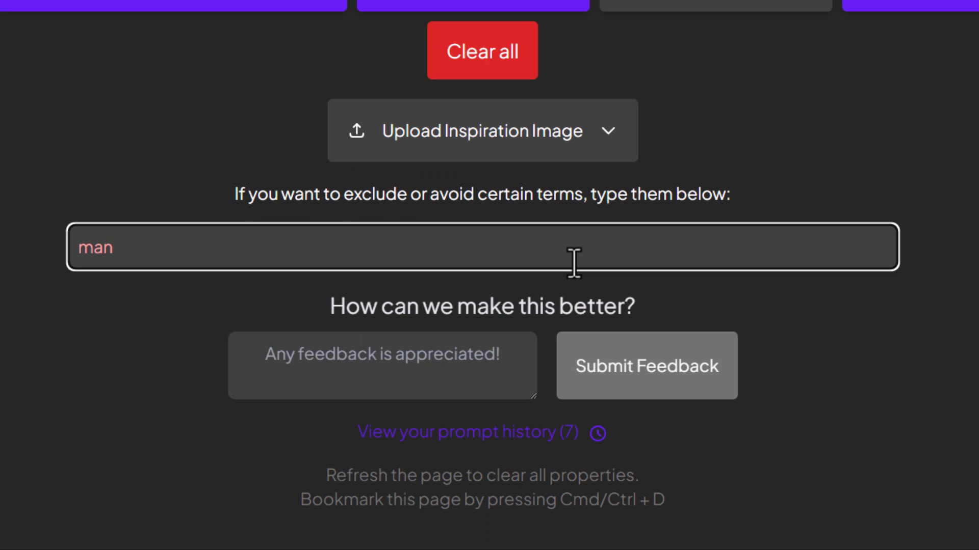
- Exclude ', person' alongside man and copy the finished prompt for Midjourney
{"action": "type", "text": ", person"}
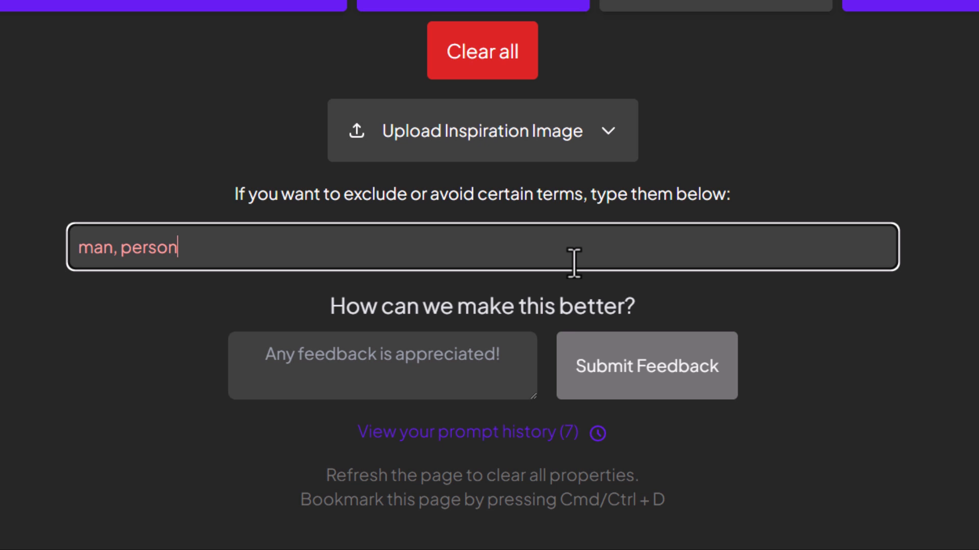
{"action": "scroll", "scroll_direction": "up", "scroll_amount": 3}
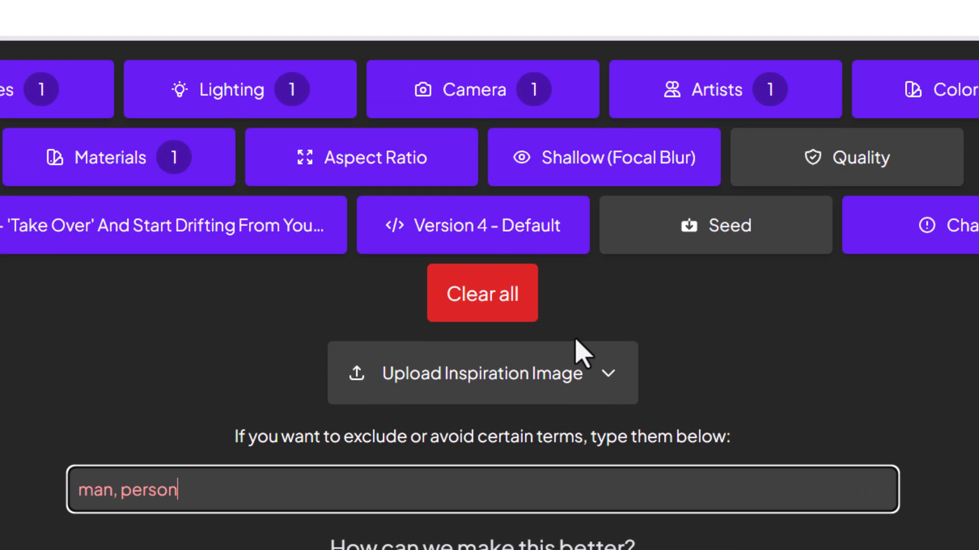
{"action": "scroll", "scroll_direction": "up", "scroll_amount": 3}
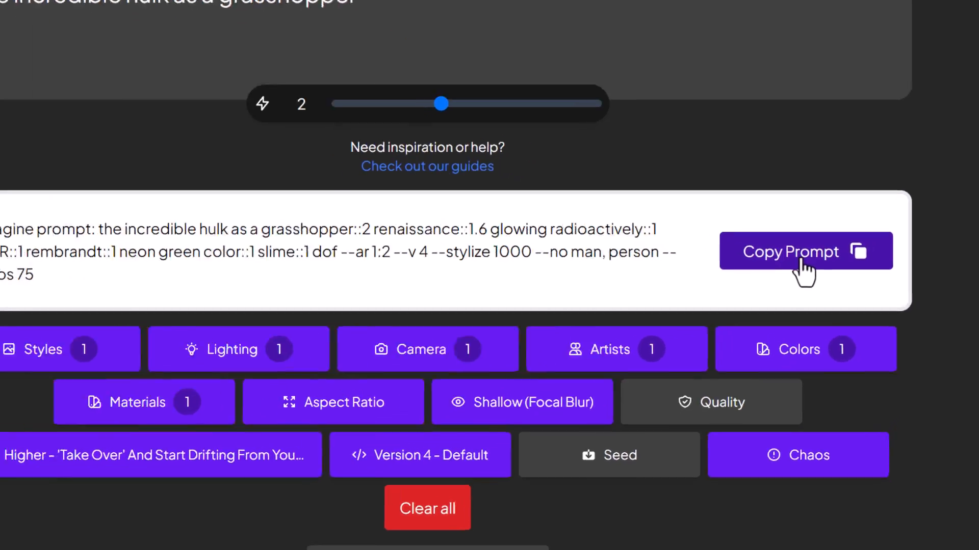
{"action": "left_click", "coordinate": [805, 252]}
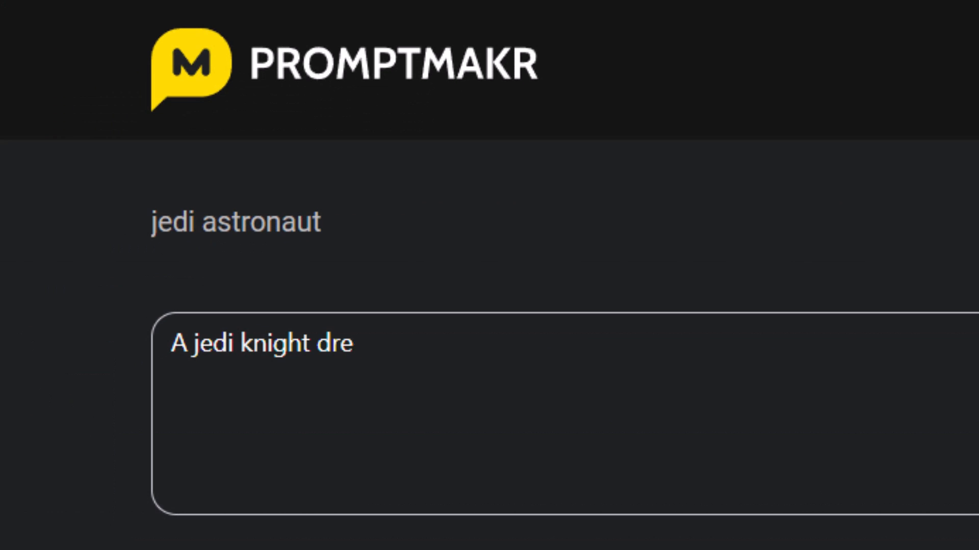
- Finish 'a jedi knight dressed as an astronaut in space' and add the Atompunk art style
{"action": "type", "text": "ssed as an astronaut in space"}
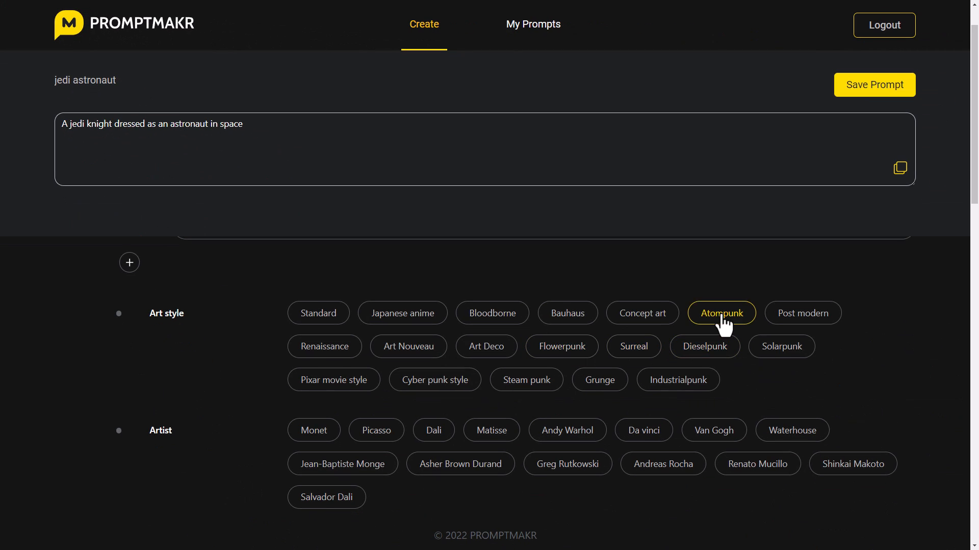
{"action": "left_click", "coordinate": [721, 313]}
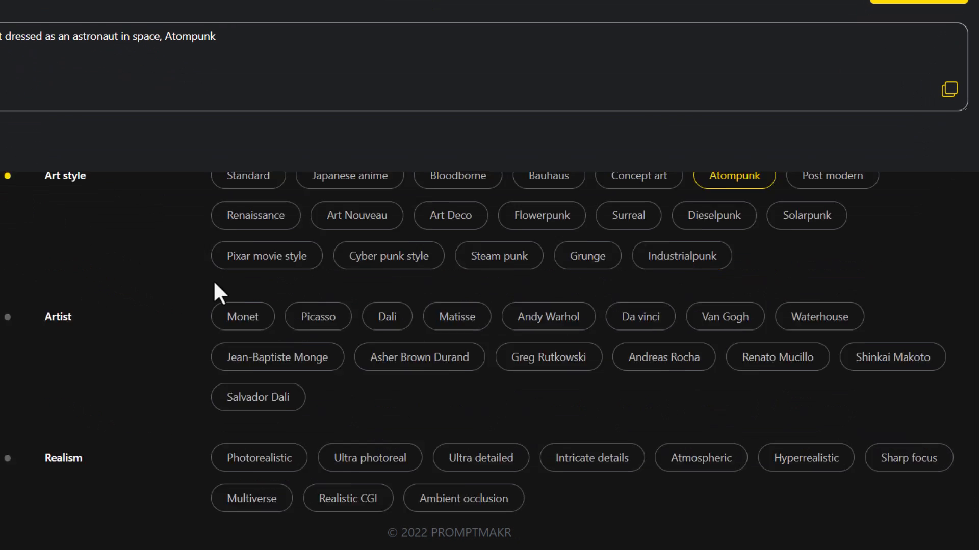
{"action": "scroll", "scroll_direction": "down", "scroll_amount": 3}
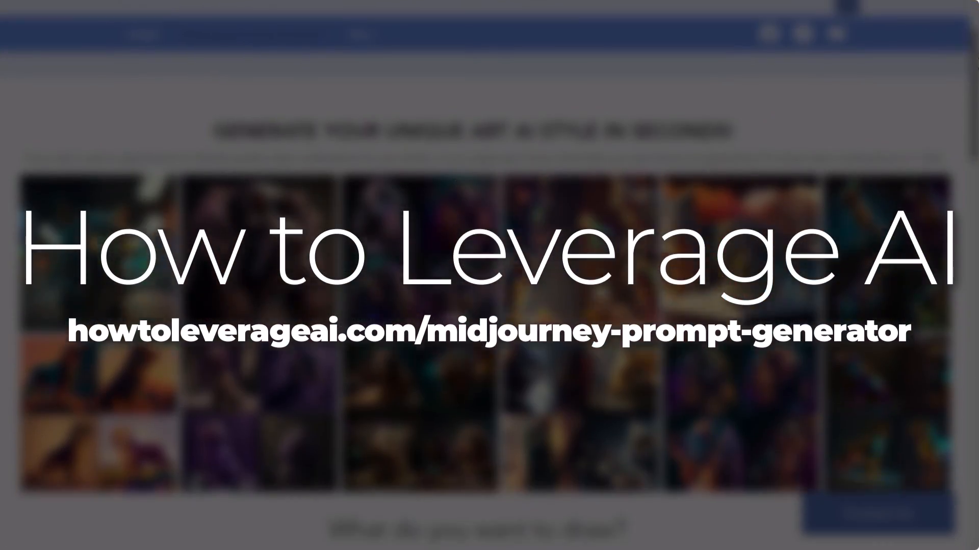
- Generate 16:9 styled prompts for 'a cyborg dog with rockets' and copy a chosen prompt
{"action": "scroll", "scroll_direction": "down", "scroll_amount": 3}
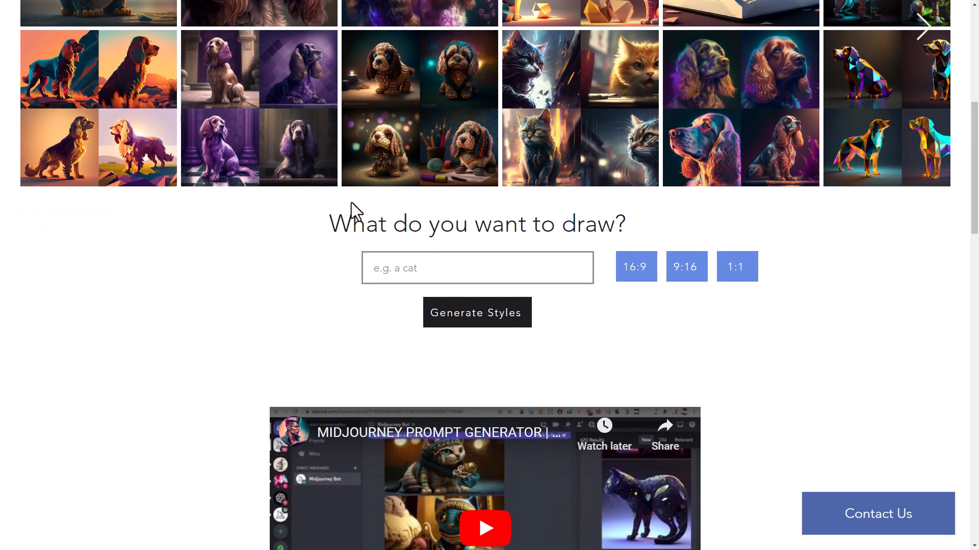
{"action": "type", "text": "a cyborg dog with rockets"}
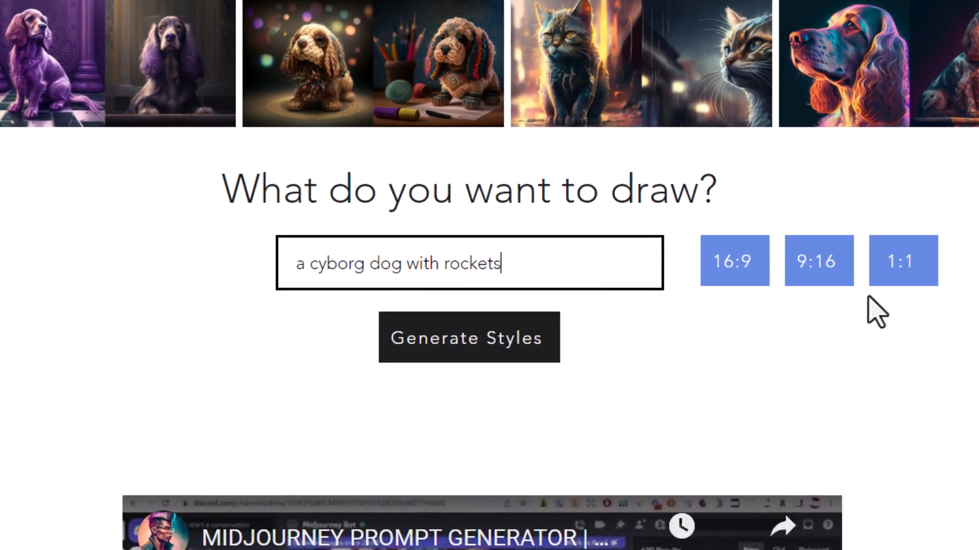
{"action": "left_click", "coordinate": [734, 260]}
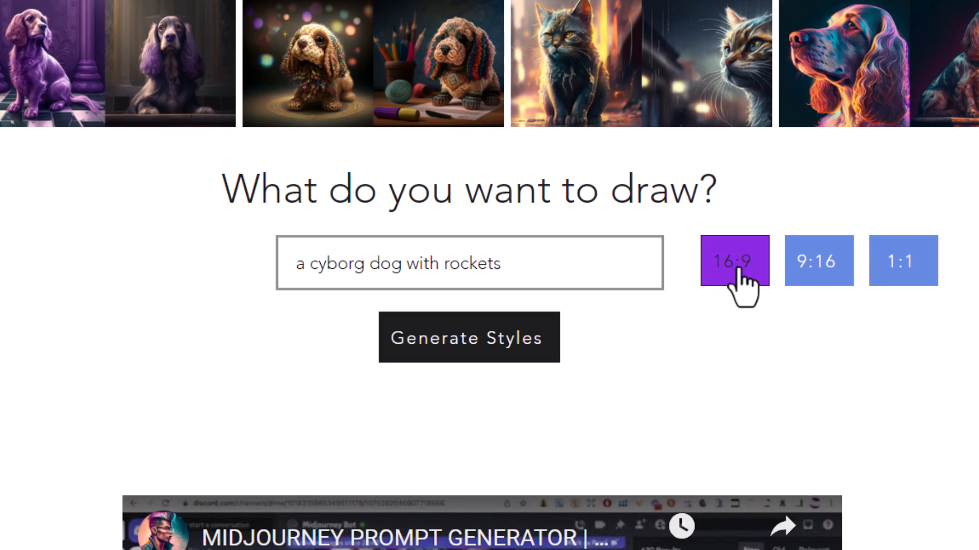
{"action": "left_click", "coordinate": [469, 337]}
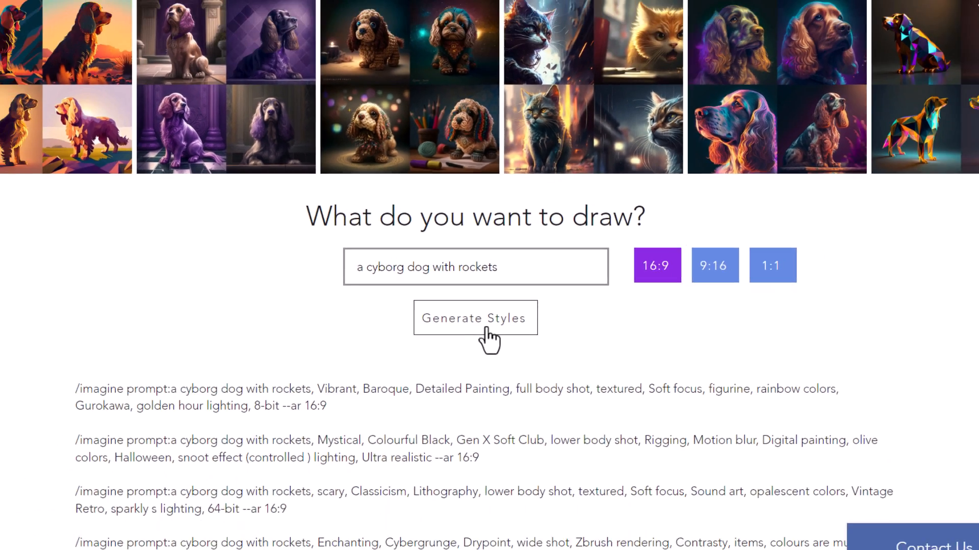
{"action": "scroll", "scroll_direction": "down", "scroll_amount": 3}
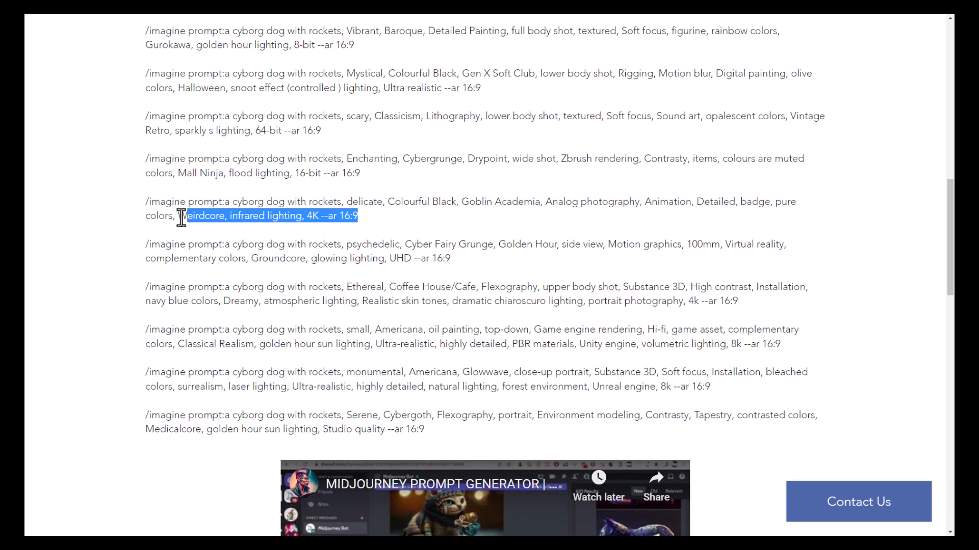
{"action": "right_click", "coordinate": [182, 215]}
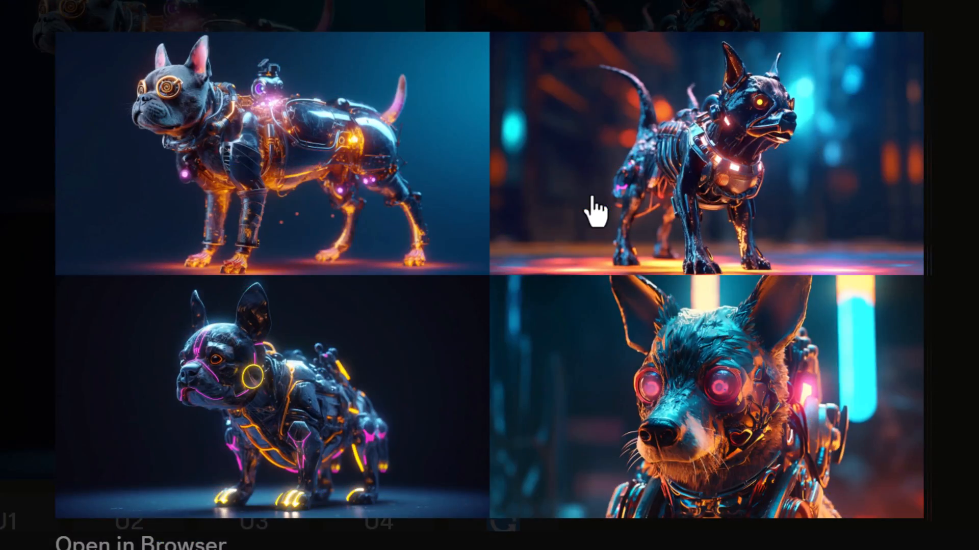
{"action": "mouse_move", "coordinate": [811, 480]}
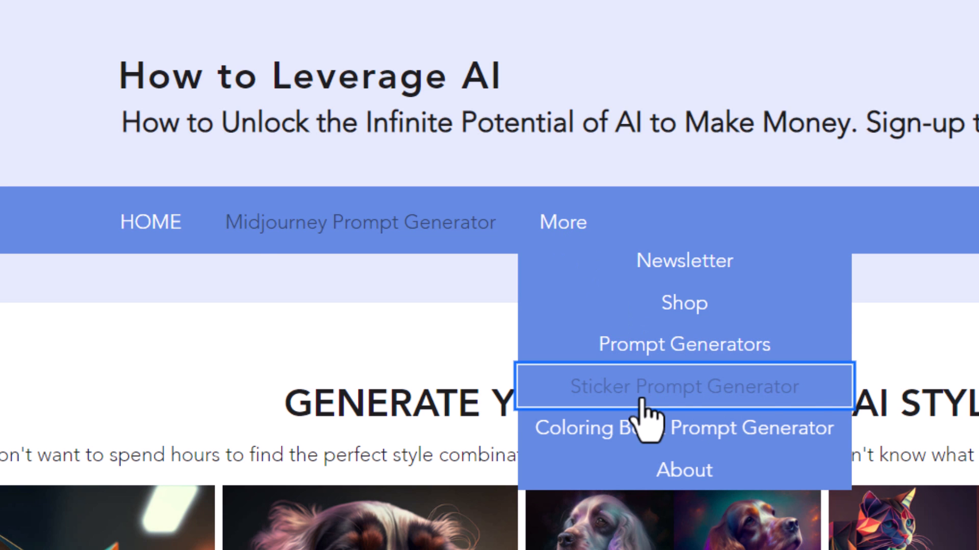
- Reach the Coloring Book Prompt Generator and generate coloring-book styles for 'A samurai'
{"action": "left_click", "coordinate": [683, 385]}
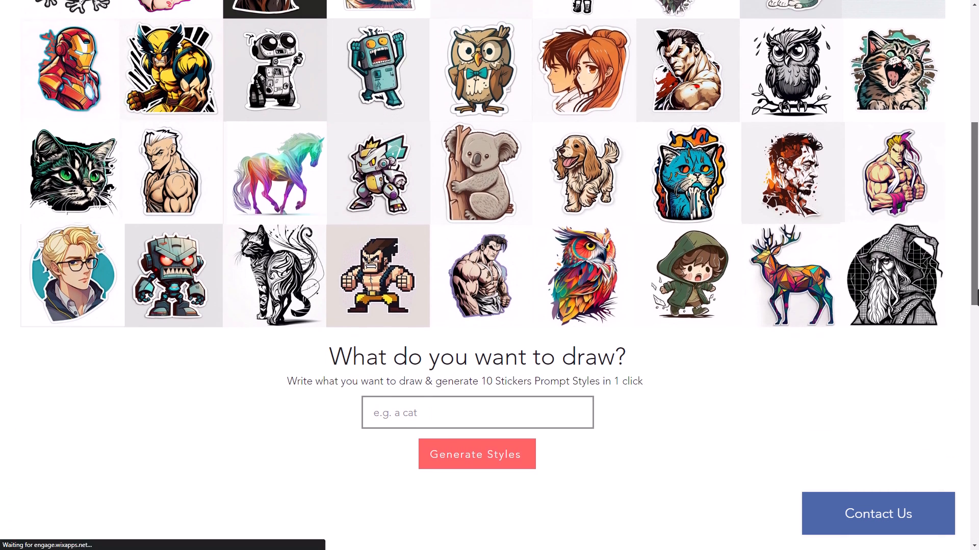
{"action": "scroll", "scroll_direction": "up", "scroll_amount": 3}
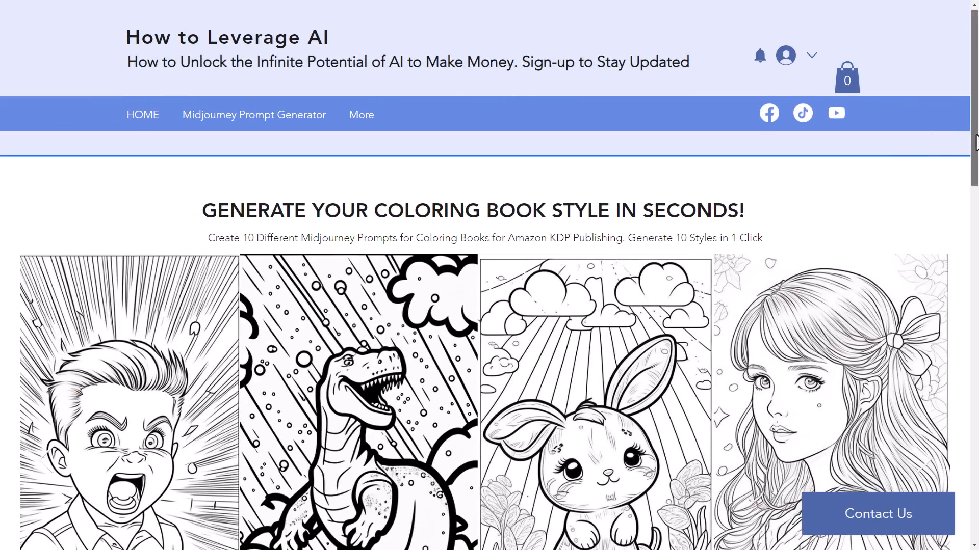
{"action": "scroll", "scroll_direction": "down", "scroll_amount": 3}
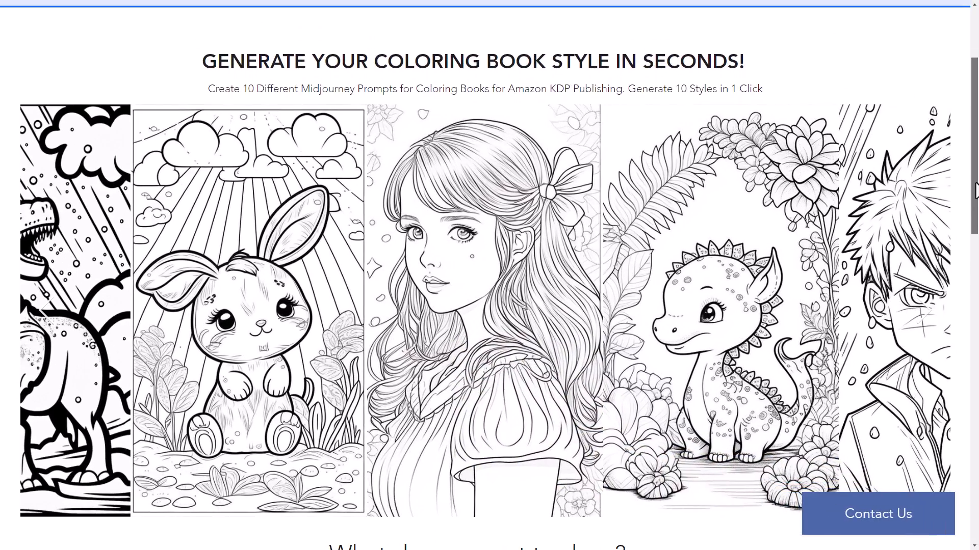
{"action": "scroll", "scroll_direction": "down", "scroll_amount": 3}
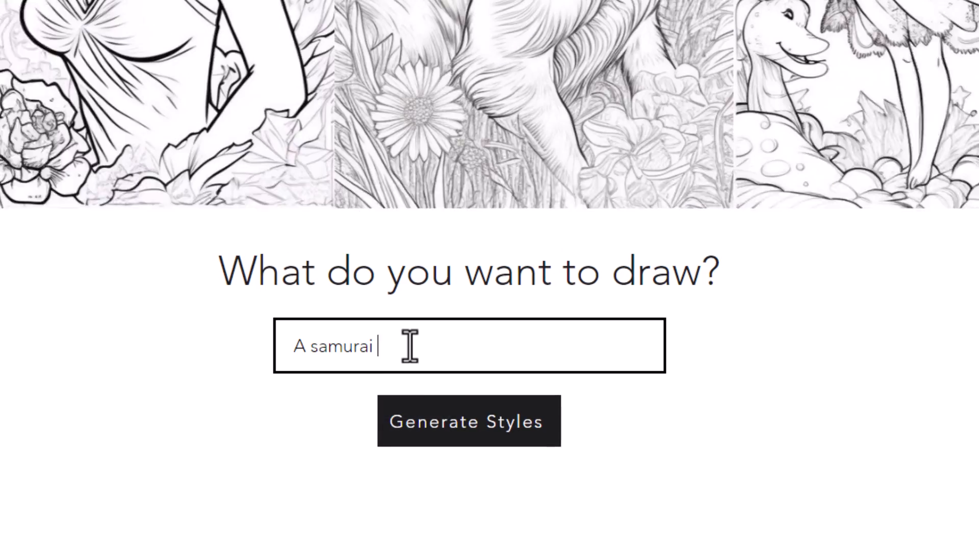
{"action": "left_click", "coordinate": [468, 421]}
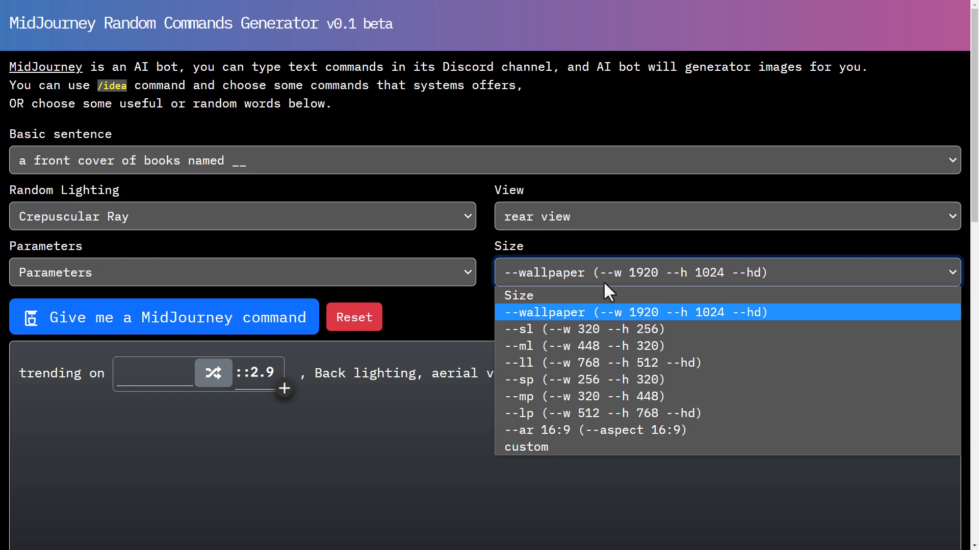
- Set the size to --ar 16:9 and name the book cover 'spacecricket' in the generated command
{"action": "left_click", "coordinate": [595, 429]}
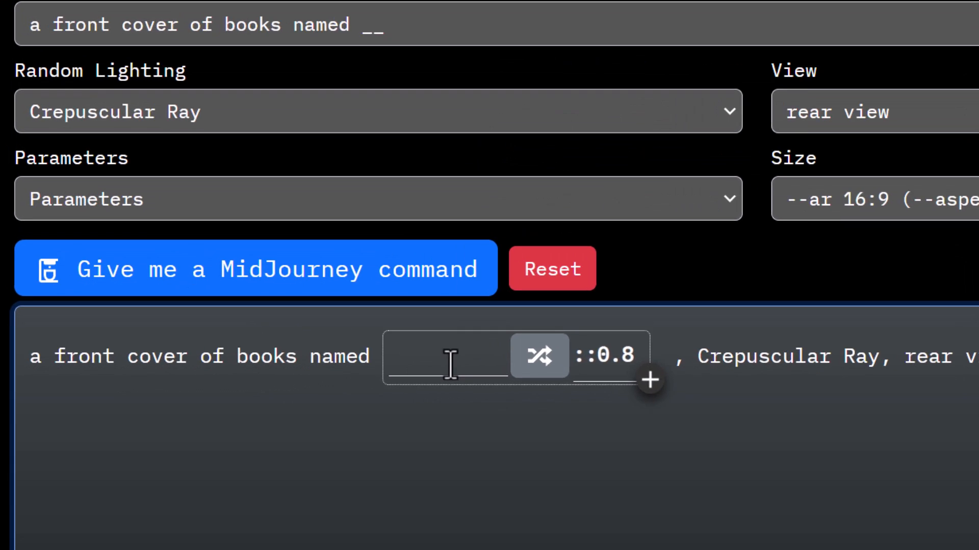
{"action": "type", "text": "spacecricket"}
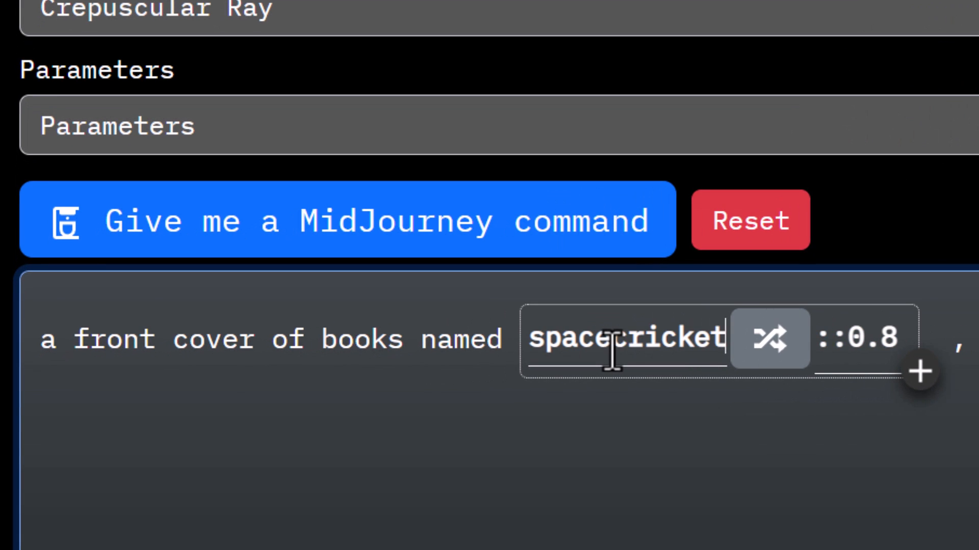
{"action": "left_click", "coordinate": [752, 341]}
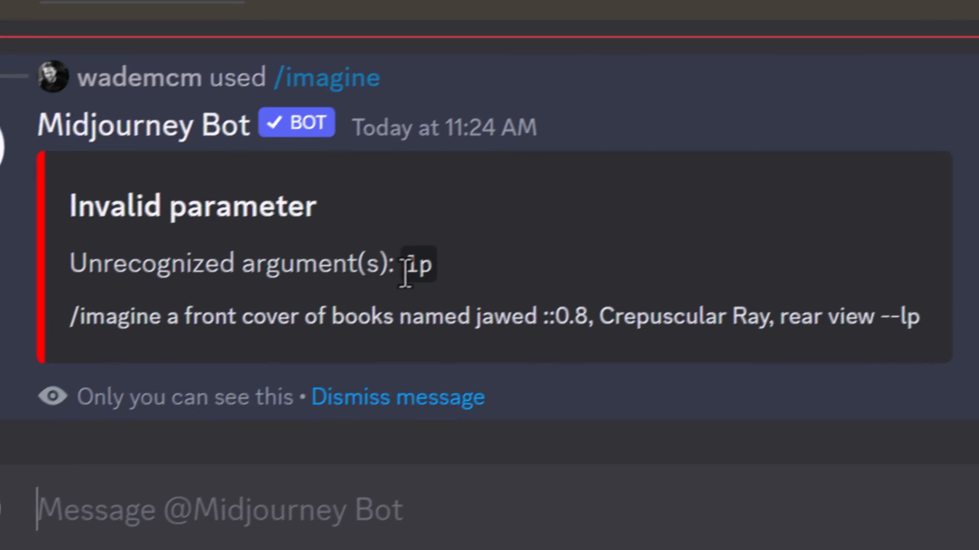
- Re-enter the /imagine book-cover prompt and delete its invalid --lp parameter
{"action": "type", "text": "/imagine"}
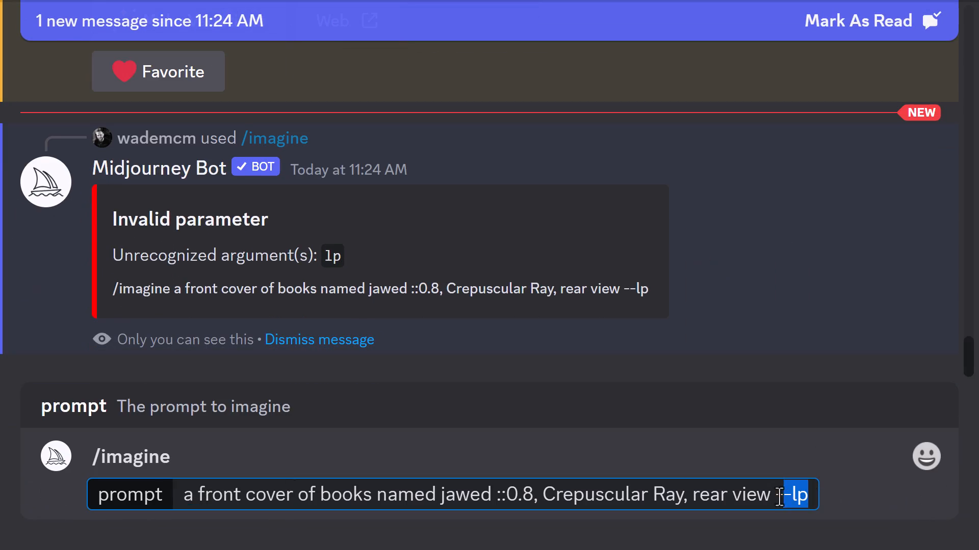
{"action": "key", "text": "Return"}
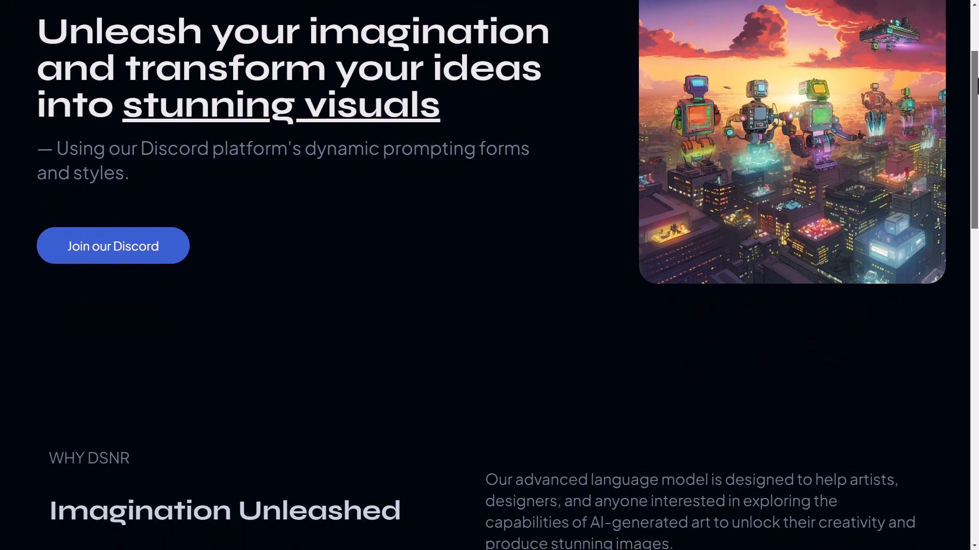
- Join the DSNR Discord community from the 'Join our Discord' link on the homepage
{"action": "scroll", "scroll_direction": "down", "scroll_amount": 3}
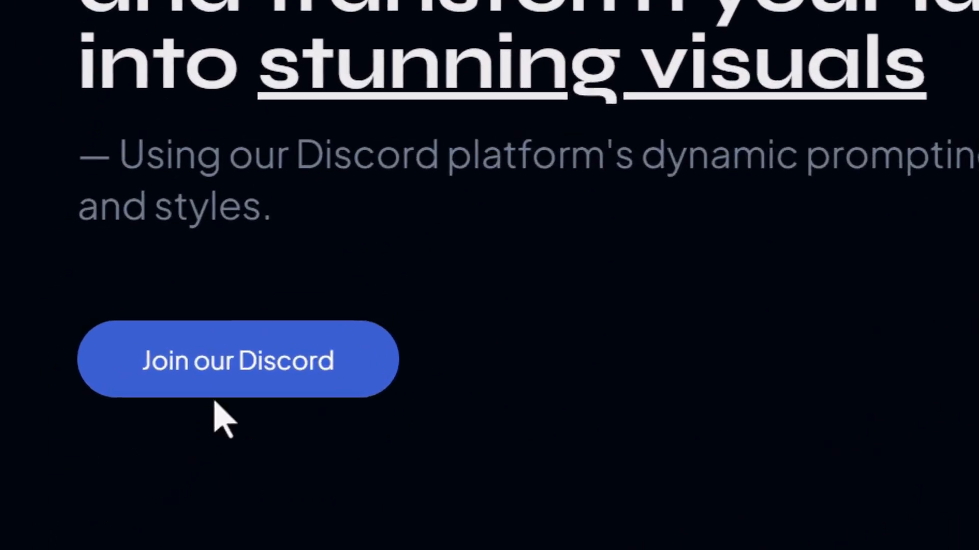
{"action": "left_click", "coordinate": [237, 360]}
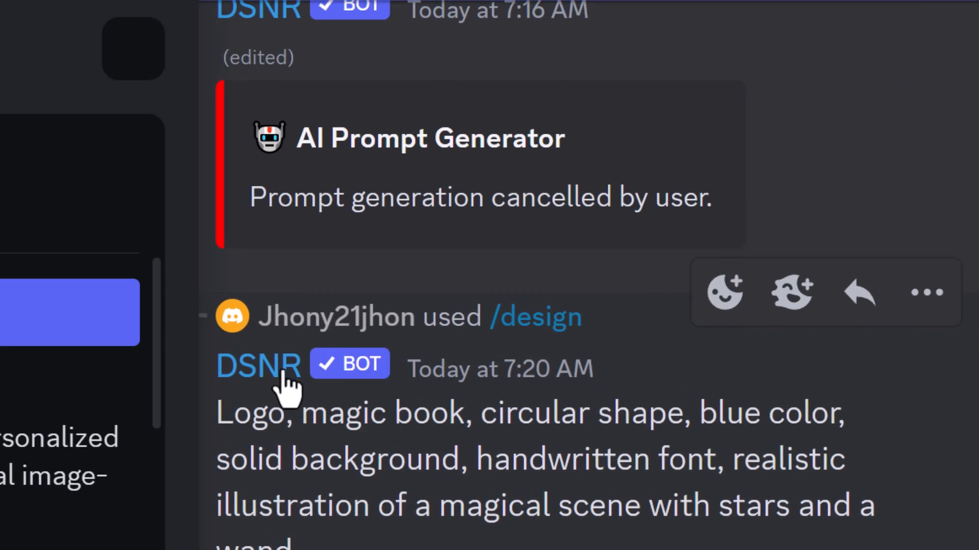
- Send DSNR a /design request for 'a tiny astronaut trapped in a bowl of cereal'
{"action": "left_click", "coordinate": [258, 366]}
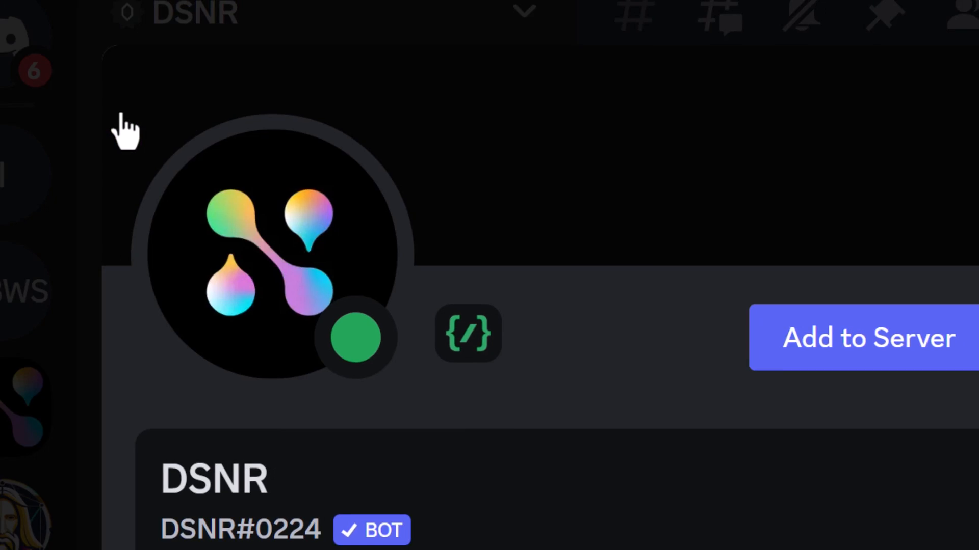
{"action": "type", "text": "/design prompt"}
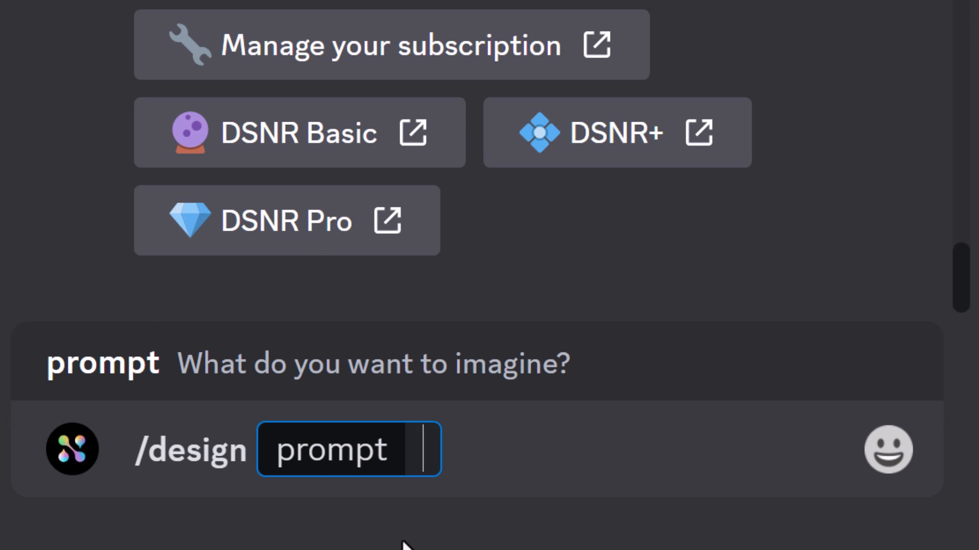
{"action": "type", "text": "a"}
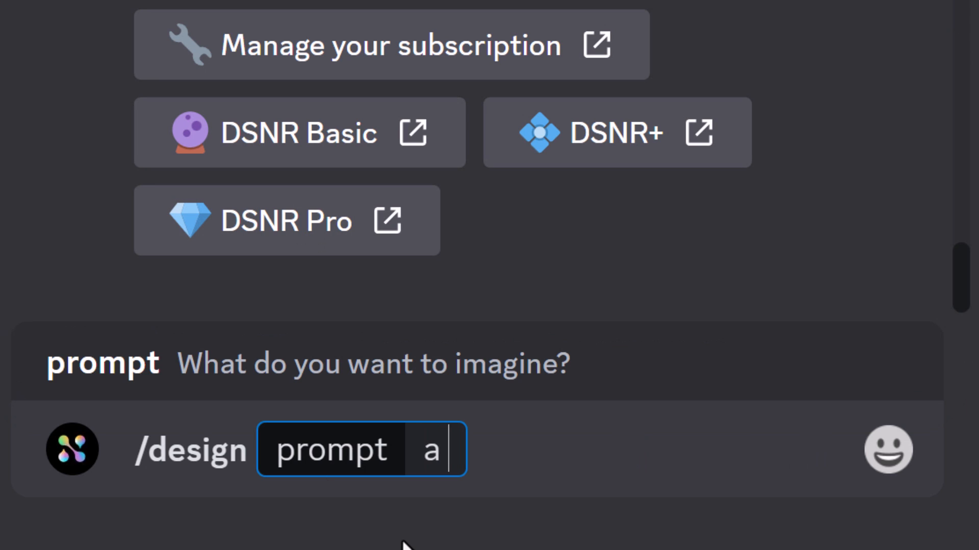
{"action": "type", "text": "tiny astronau"}
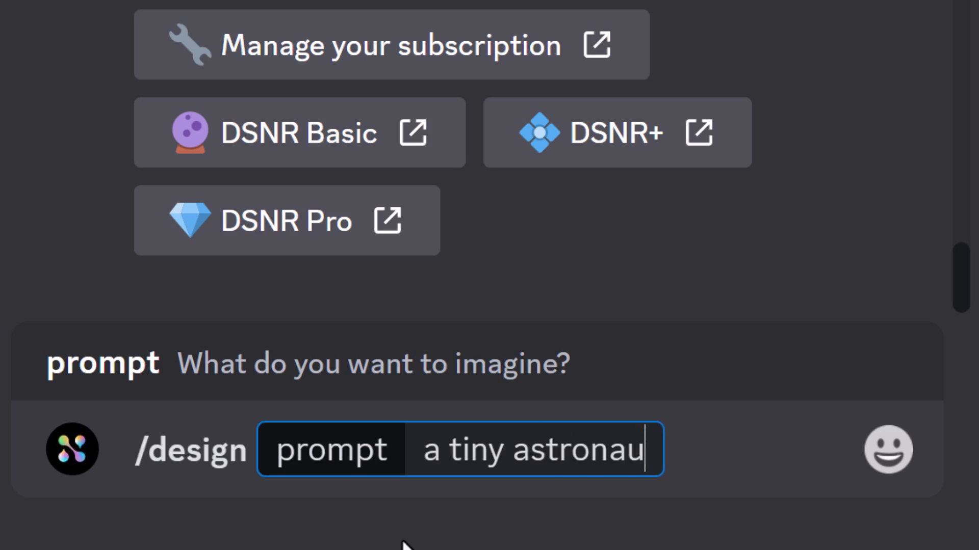
{"action": "type", "text": "t trapped in a bowl of c"}
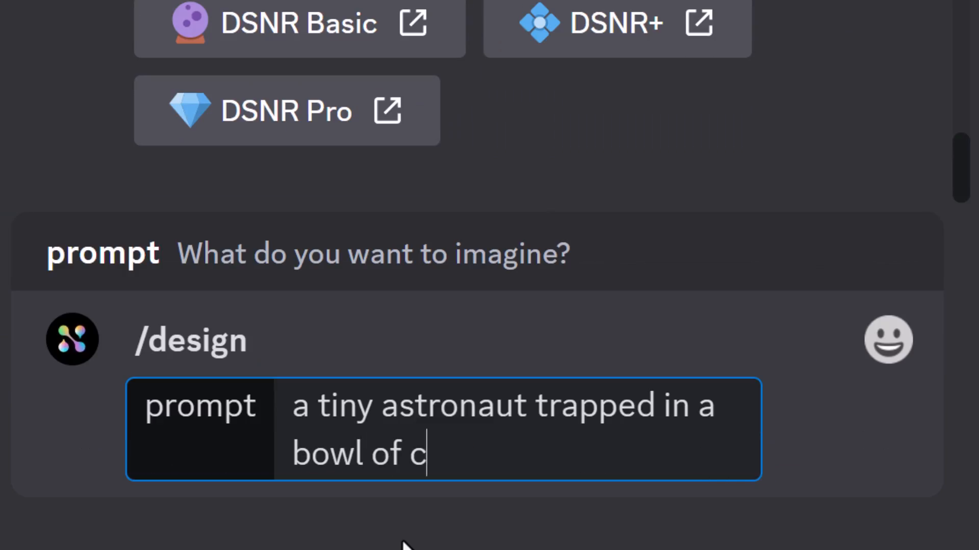
{"action": "key", "text": "Return"}
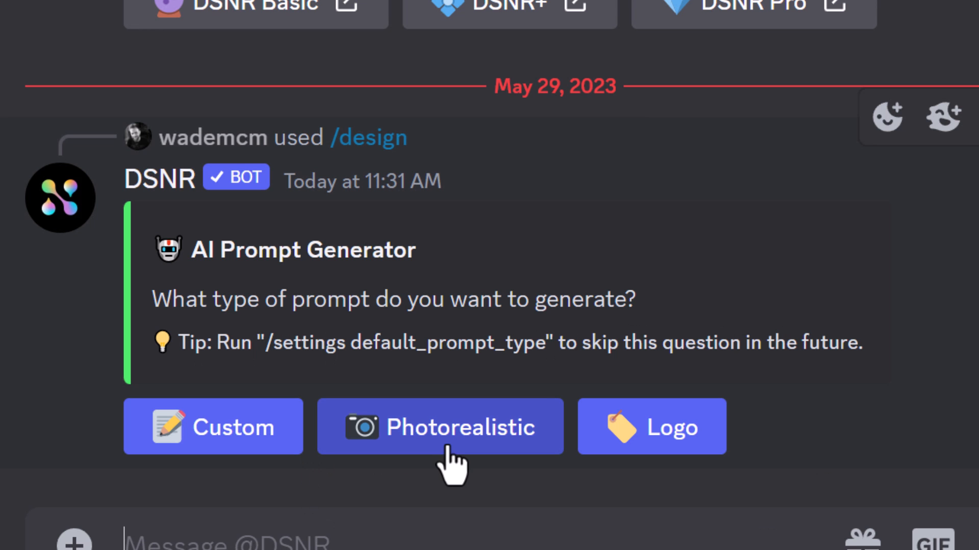
- Choose Photorealistic, then answer: small but noticeable, cereal, frightened and panicked, on a table
{"action": "left_click", "coordinate": [440, 427]}
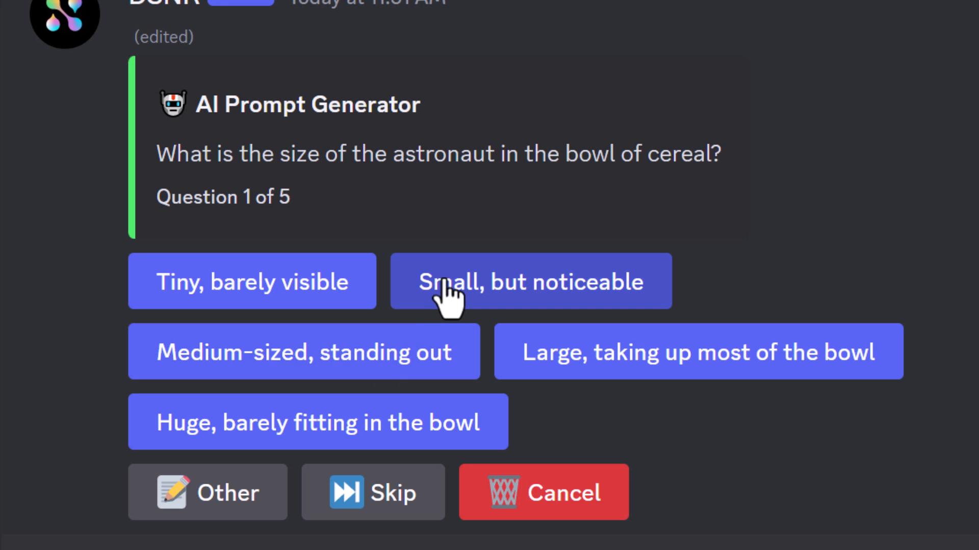
{"action": "left_click", "coordinate": [529, 281]}
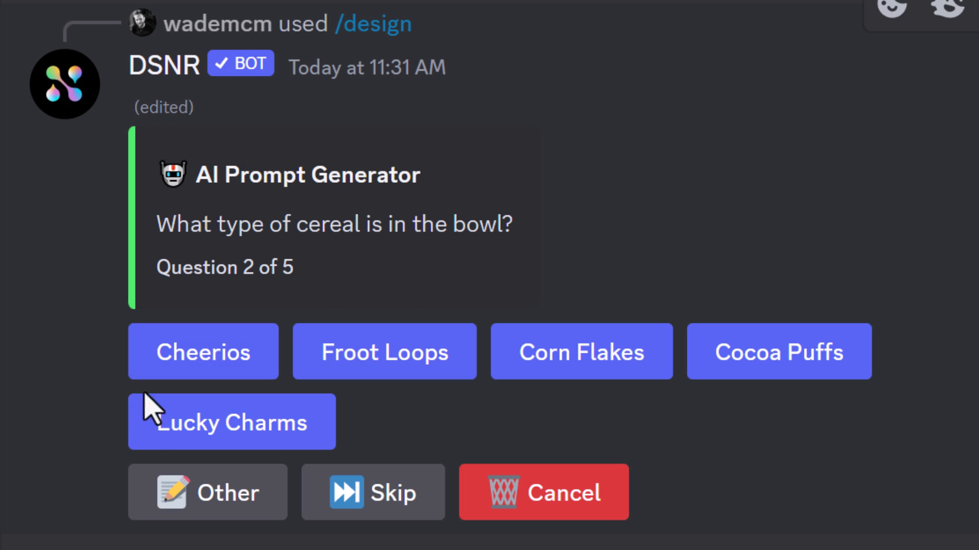
{"action": "left_click", "coordinate": [232, 422]}
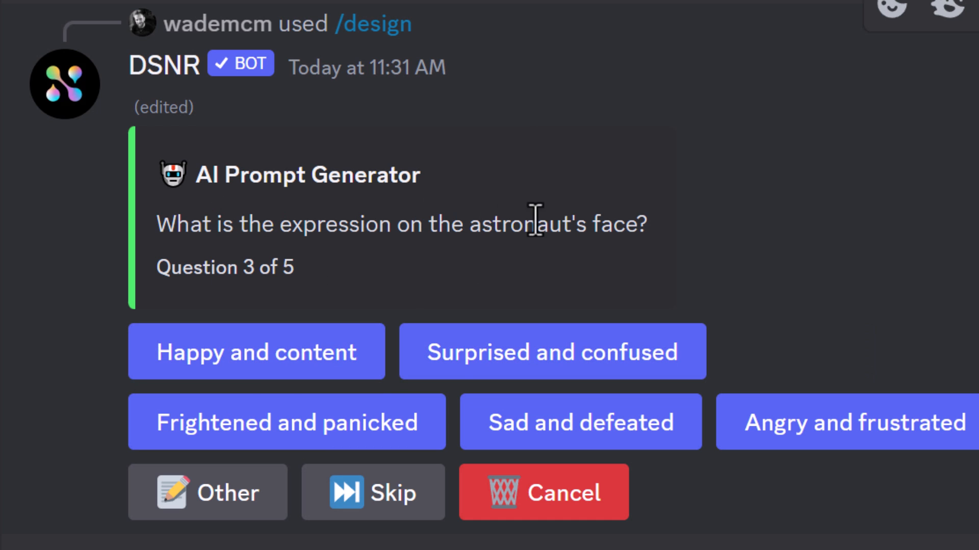
{"action": "mouse_move", "coordinate": [338, 444]}
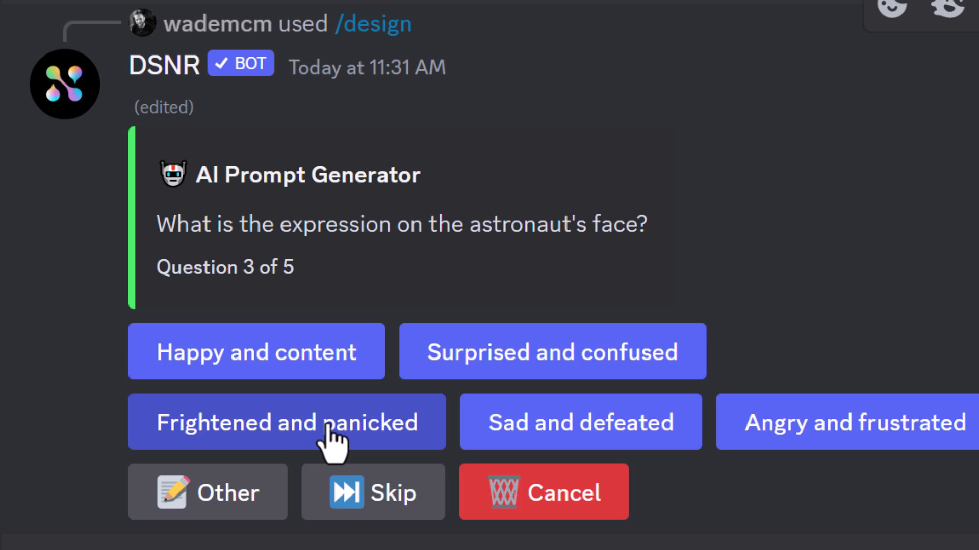
{"action": "left_click", "coordinate": [286, 422]}
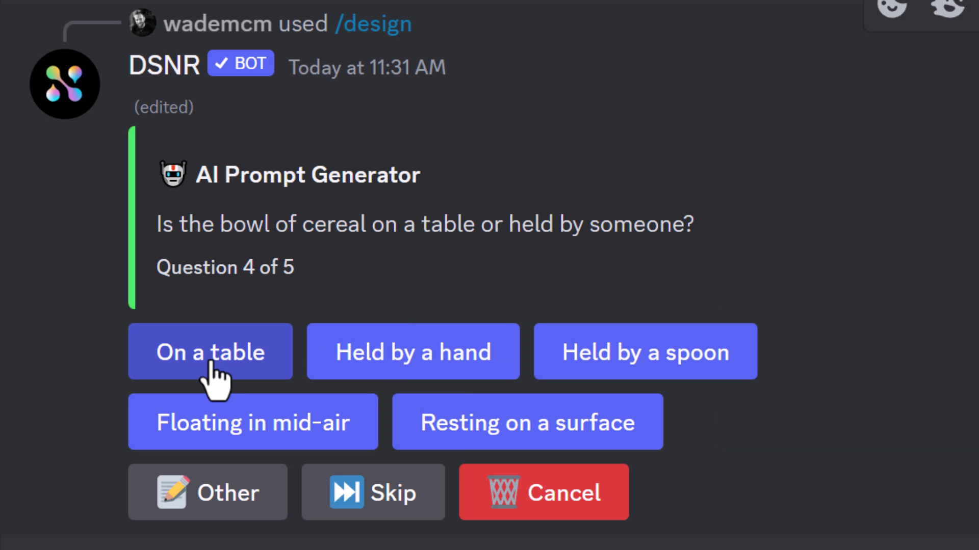
{"action": "left_click", "coordinate": [210, 351]}
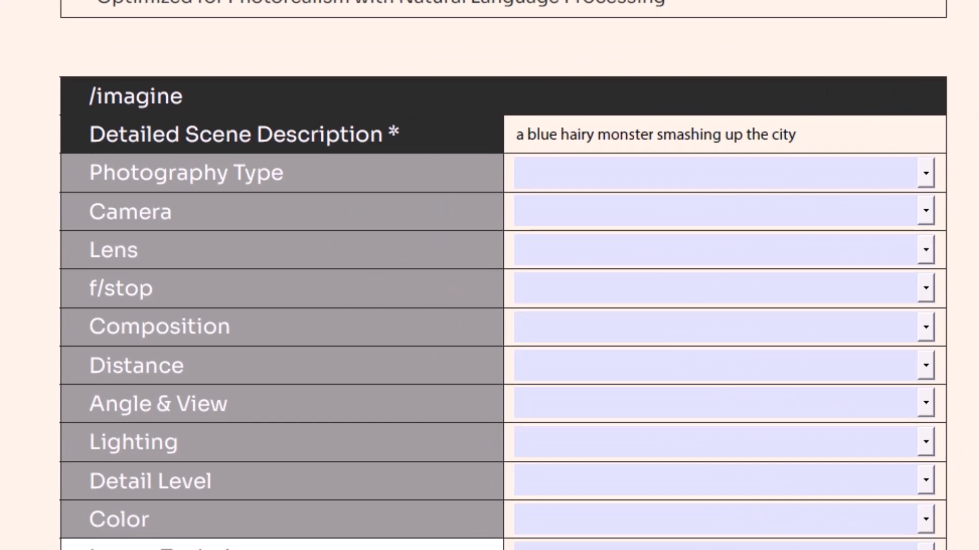
- Add ', dark red skies' to the monster scene and set photography type to magazine photography
{"action": "type", "text": ", dark red skies"}
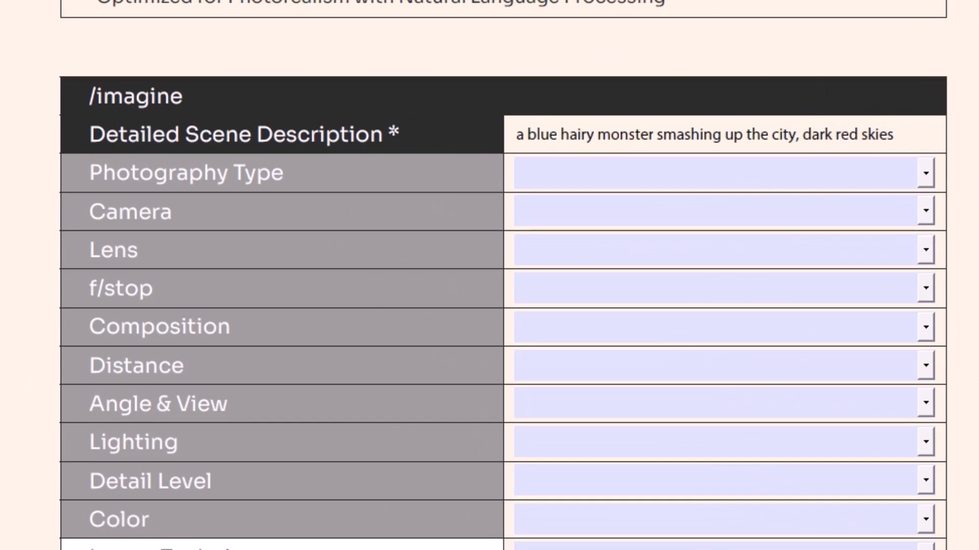
{"action": "left_click", "coordinate": [924, 173]}
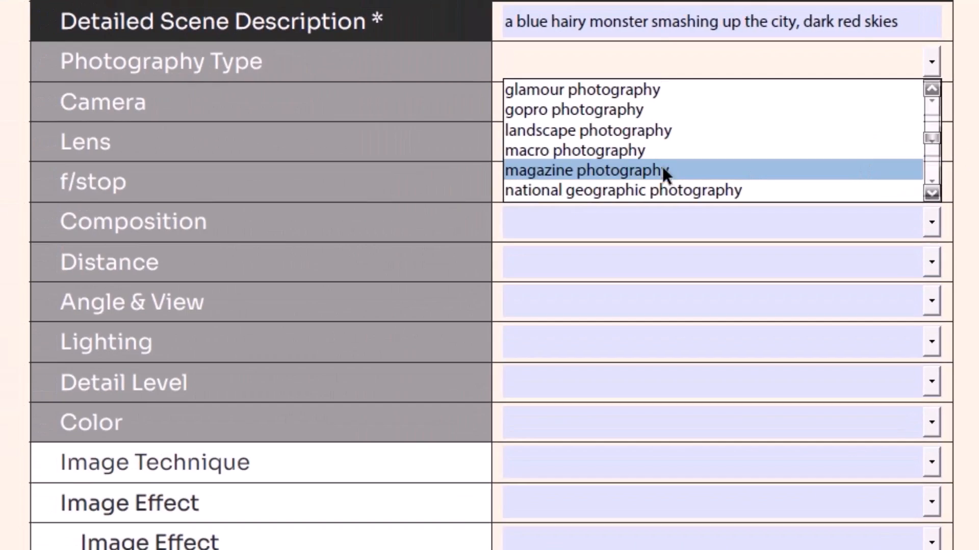
{"action": "left_click", "coordinate": [583, 171]}
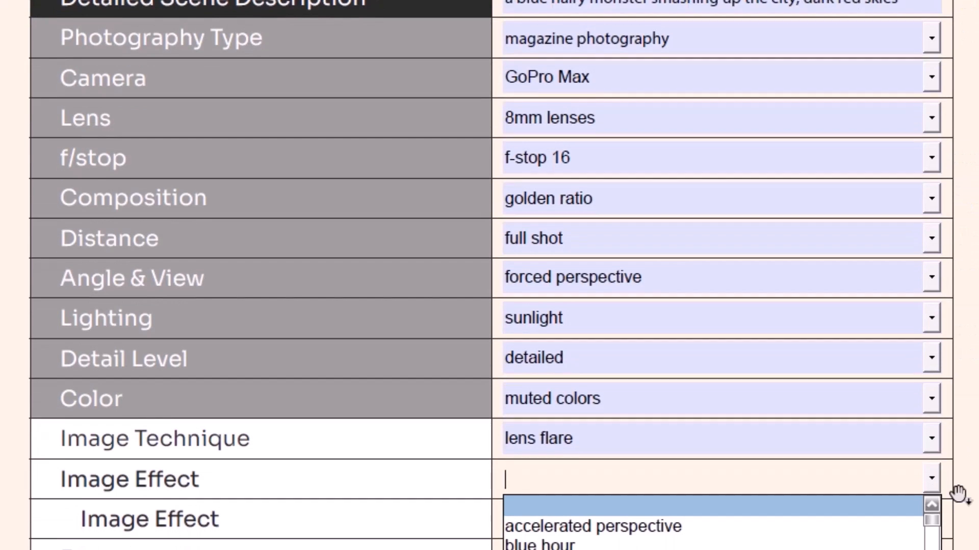
{"action": "scroll", "scroll_direction": "down", "scroll_amount": 3}
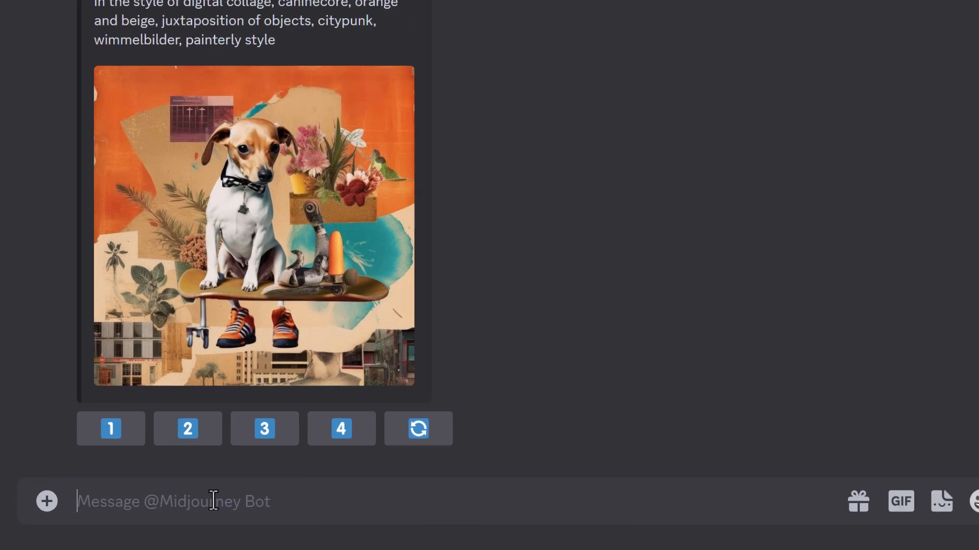
- Run /describe on the DJ tiger image and submit described prompt four as a new job
{"action": "type", "text": "/desce"}
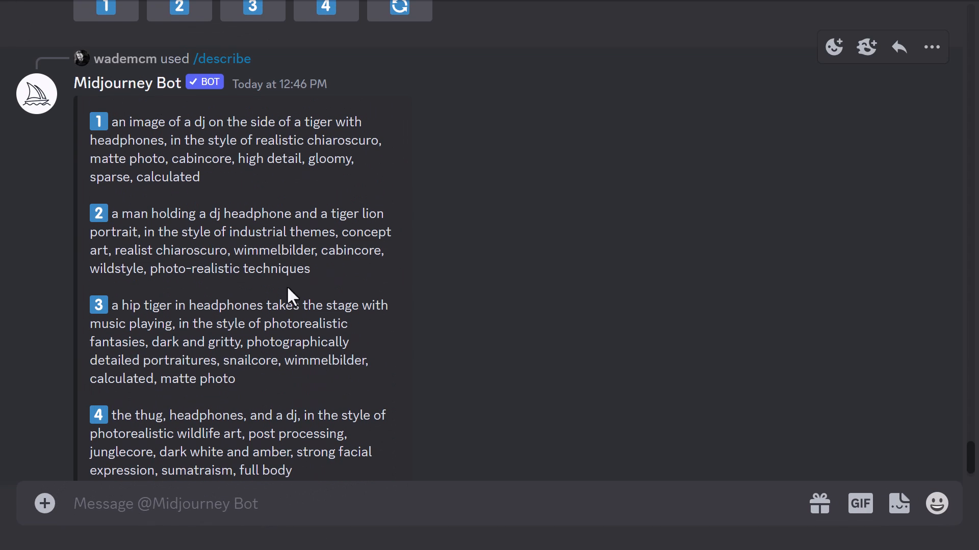
{"action": "scroll", "scroll_direction": "down", "scroll_amount": 3}
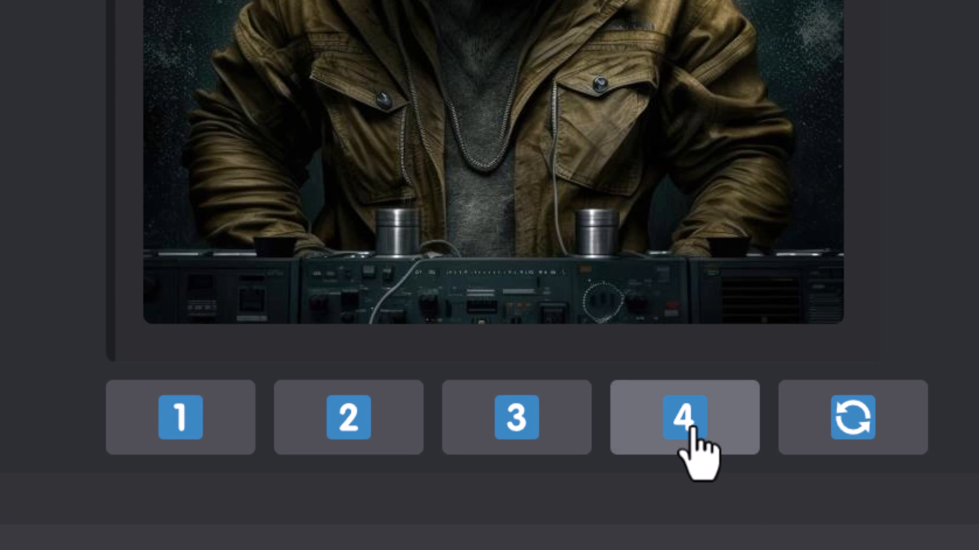
{"action": "left_click", "coordinate": [683, 417]}
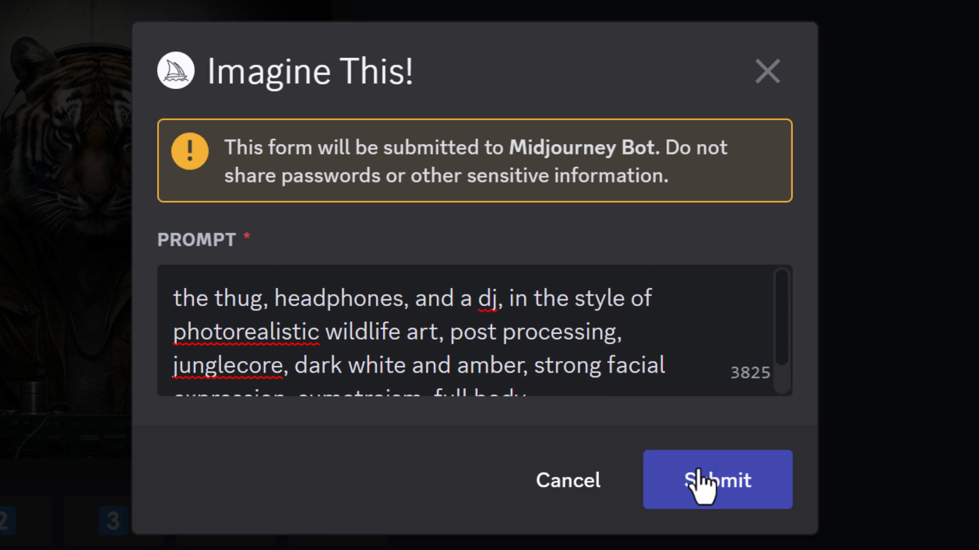
{"action": "left_click", "coordinate": [716, 480]}
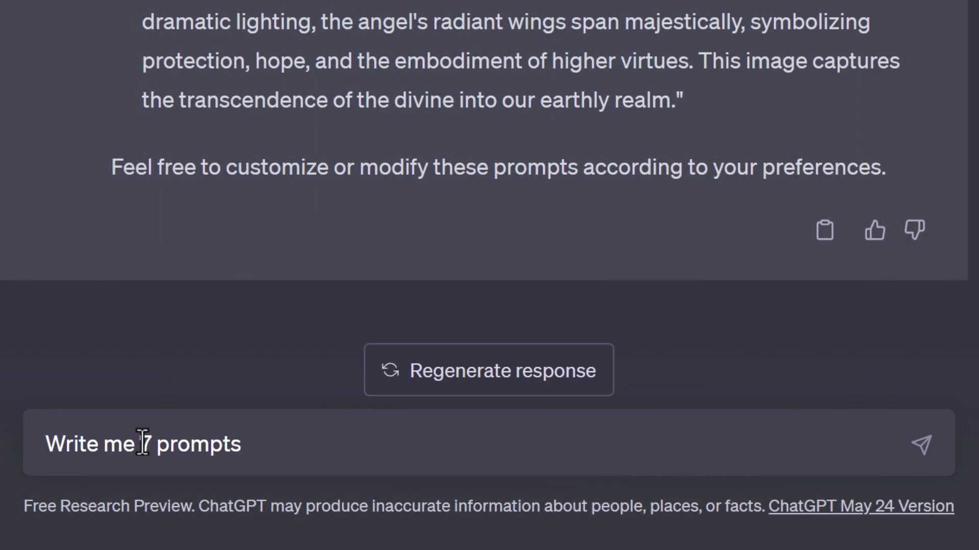
- Request 7 Terminator-cyborg-in-the-Renaissance prompts and copy the fourth, a jousting scene
{"action": "type", "text": "for a terminator cyborg travelling back to the ren"}
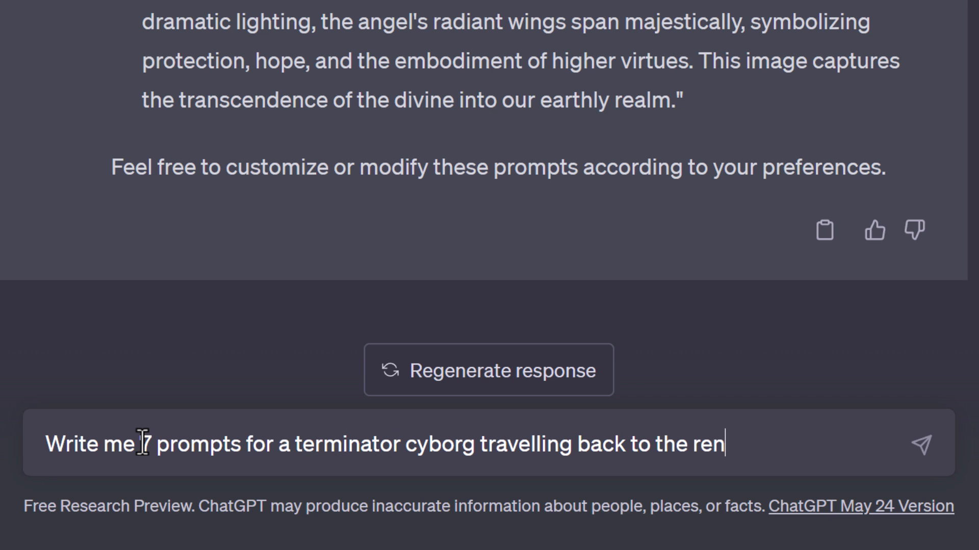
{"action": "left_click", "coordinate": [922, 444]}
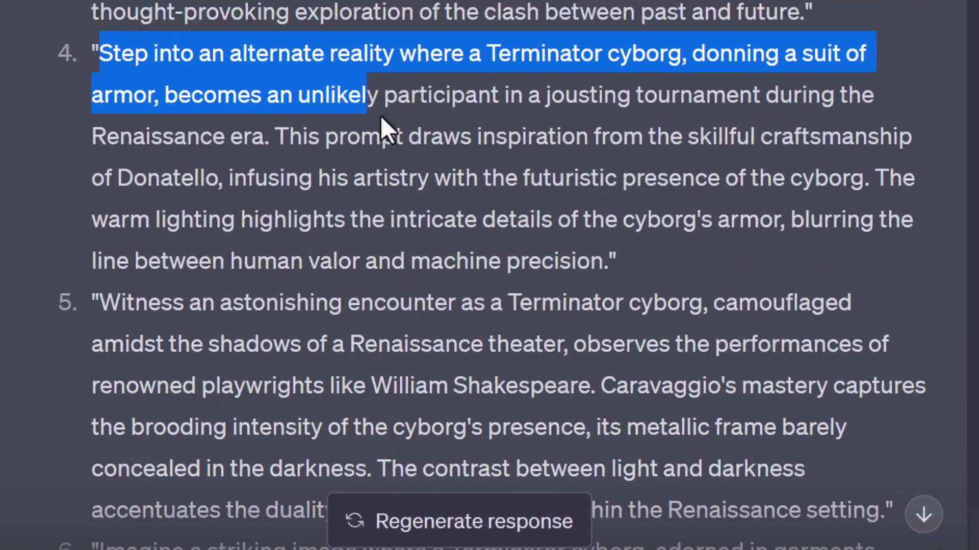
{"action": "right_click", "coordinate": [384, 129]}
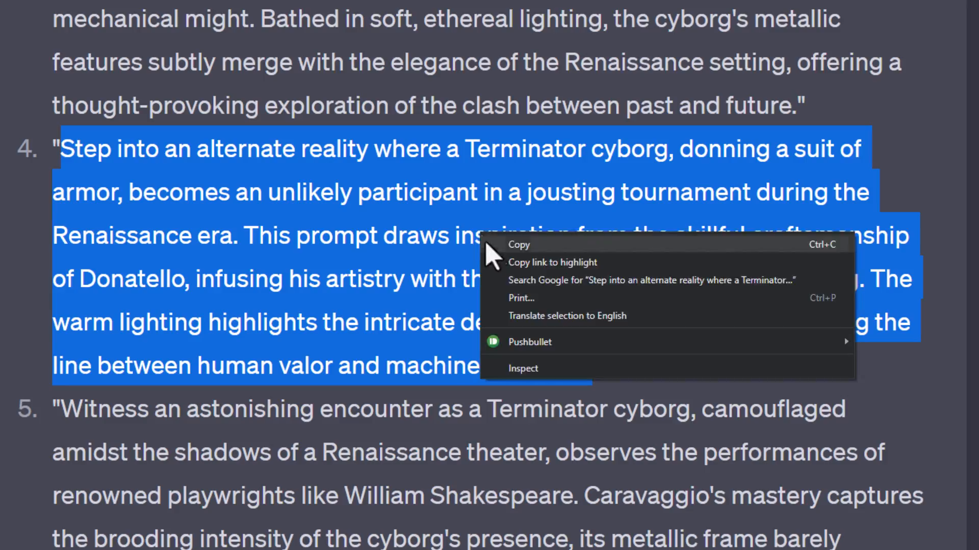